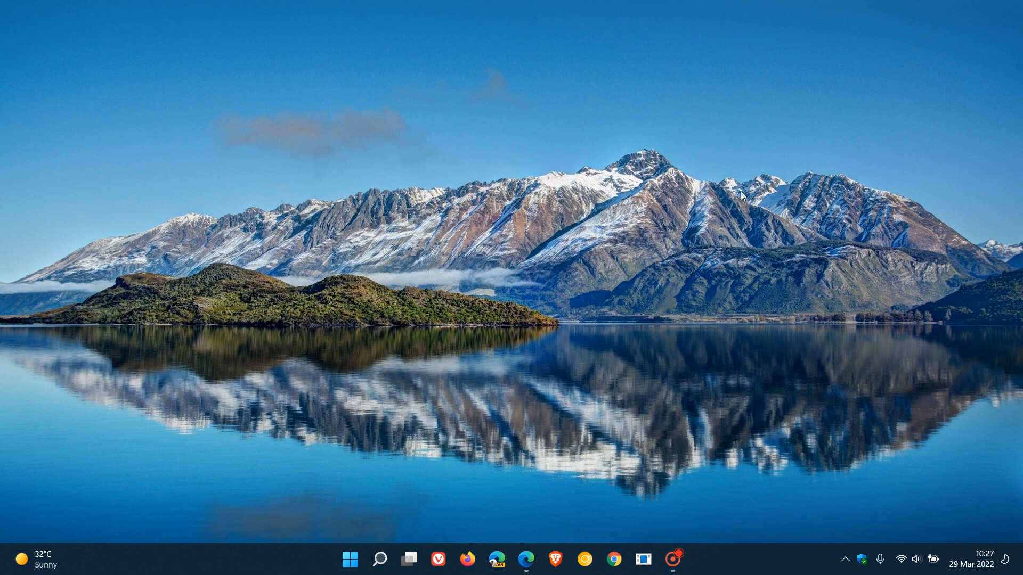
{"action": "mouse_move", "coordinate": [712, 239]}
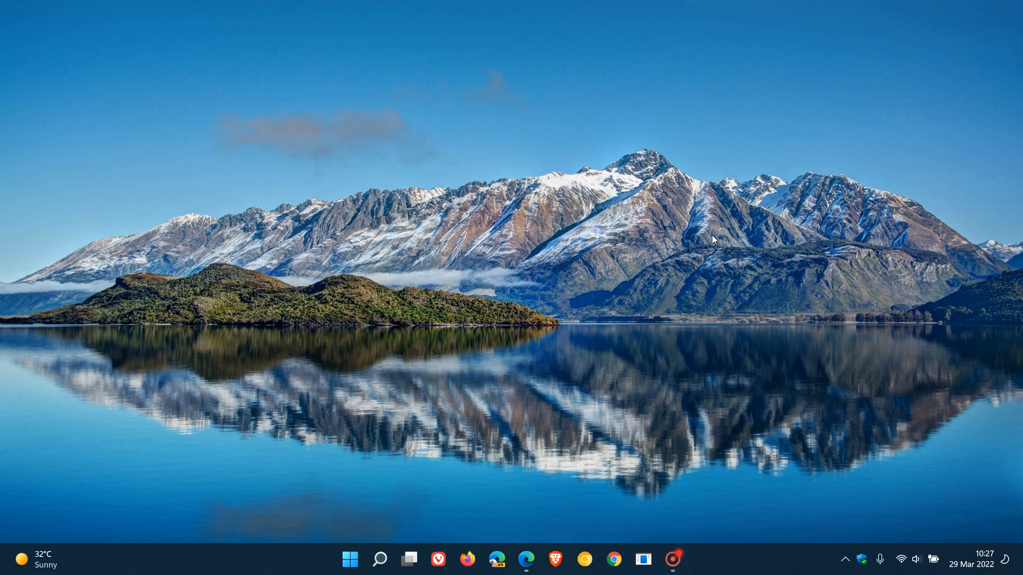
{"action": "mouse_move", "coordinate": [506, 266]}
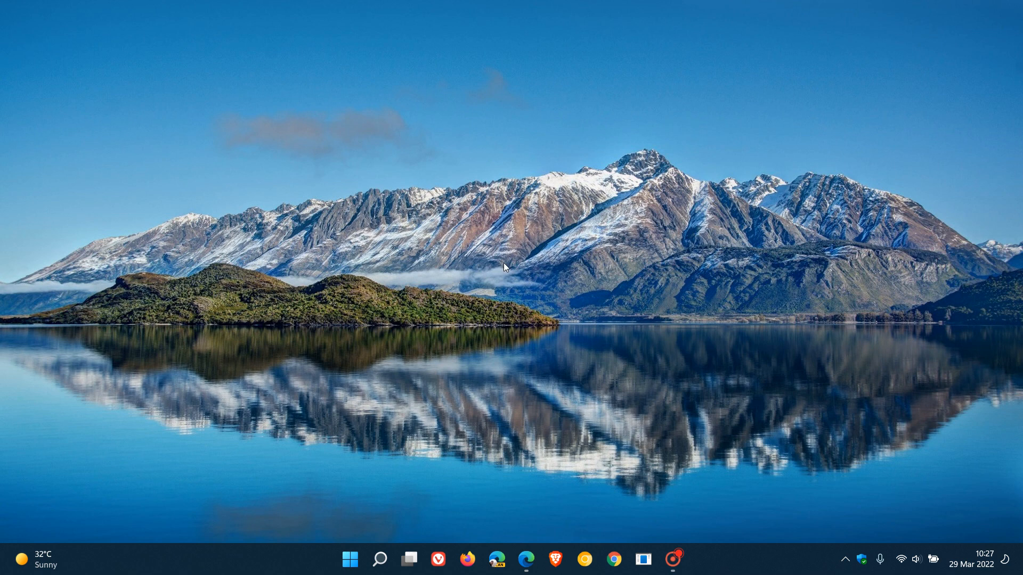
{"action": "mouse_move", "coordinate": [686, 288]}
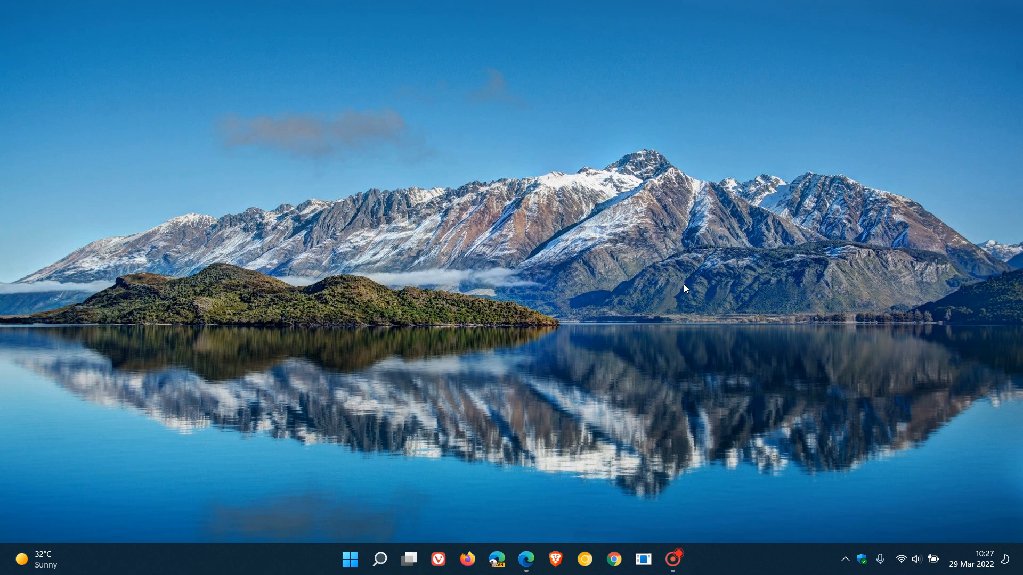
{"action": "mouse_move", "coordinate": [809, 379]}
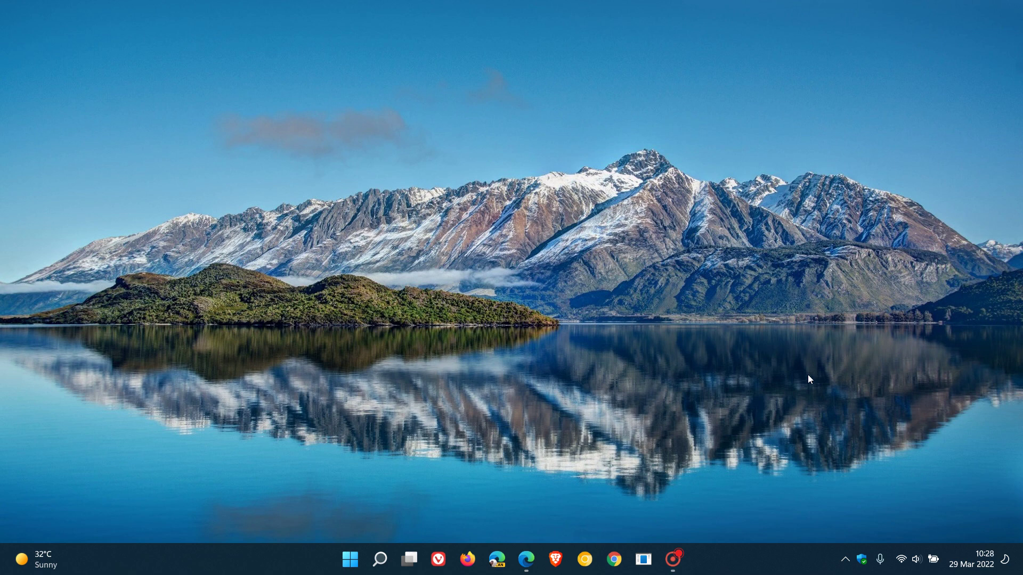
Launch Settings from Start and go to the Windows Update page showing the PC up to date.
{"action": "left_click", "coordinate": [982, 562]}
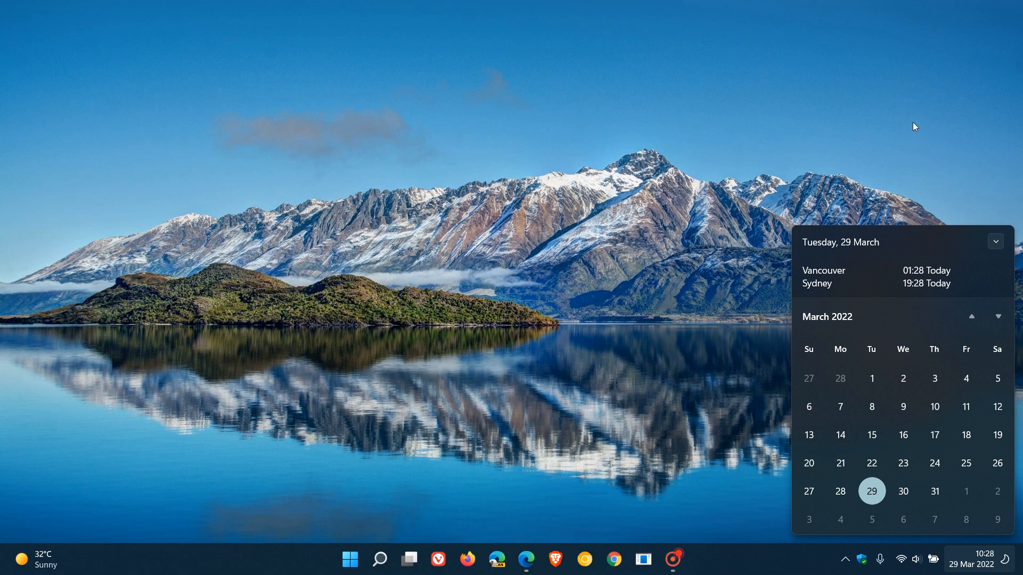
{"action": "mouse_move", "coordinate": [915, 119]}
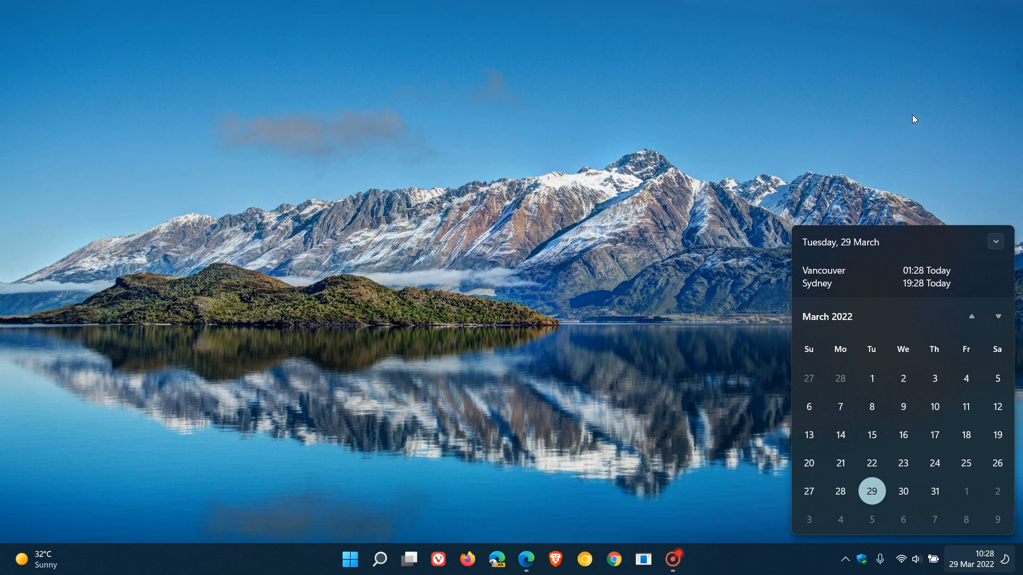
{"action": "mouse_move", "coordinate": [911, 126]}
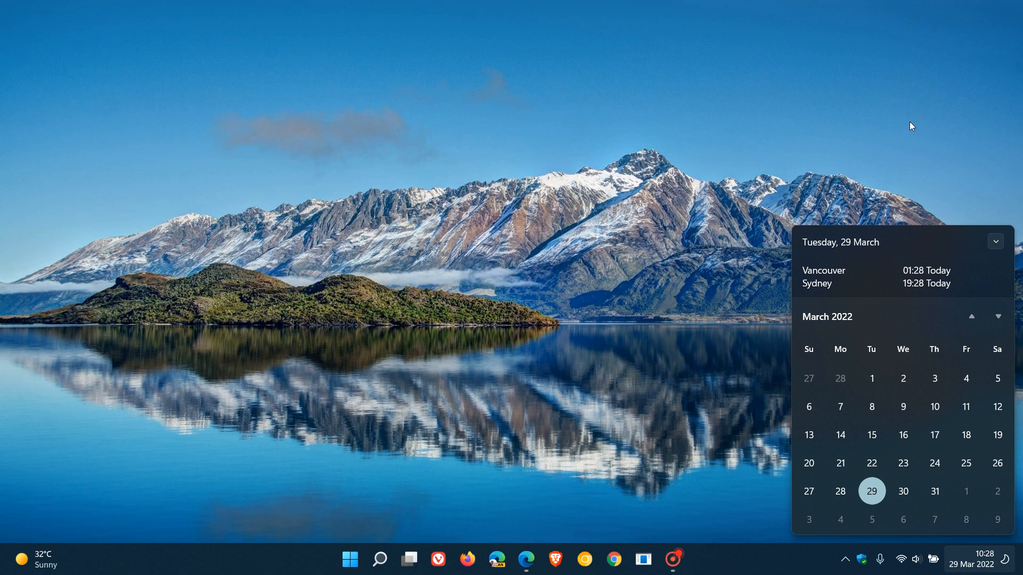
{"action": "mouse_move", "coordinate": [914, 148]}
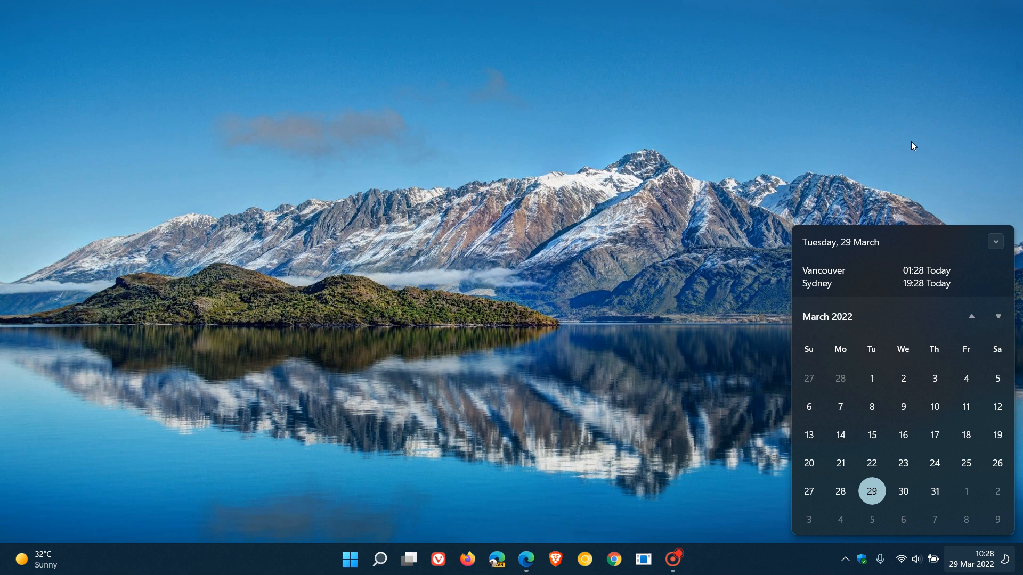
{"action": "mouse_move", "coordinate": [858, 126]}
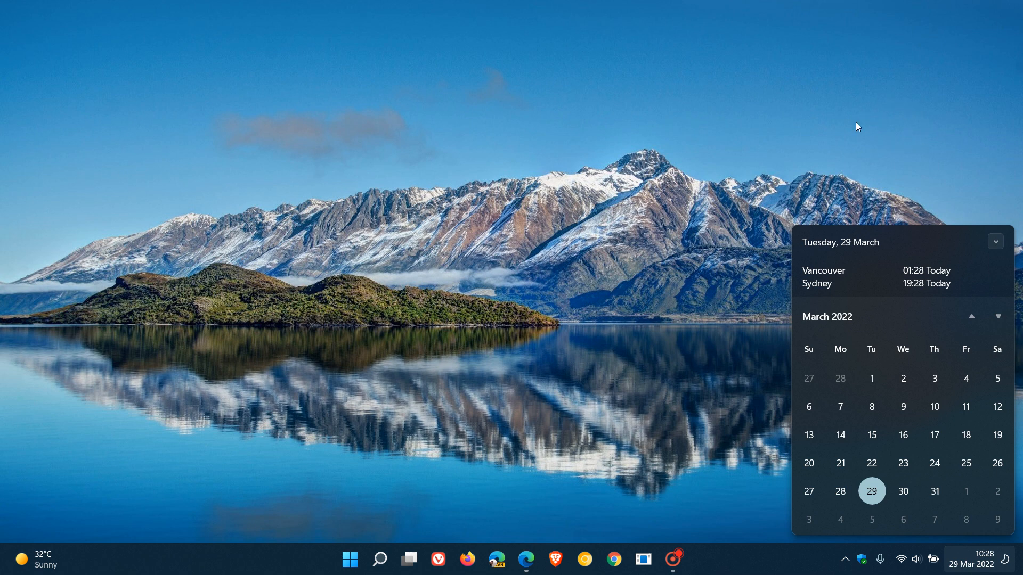
{"action": "mouse_move", "coordinate": [891, 147]}
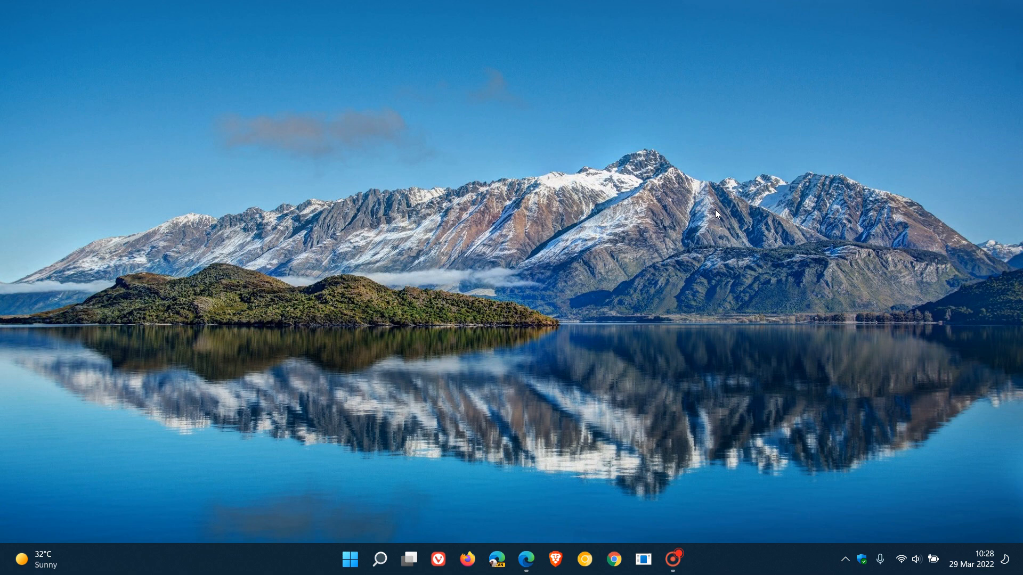
{"action": "mouse_move", "coordinate": [625, 235]}
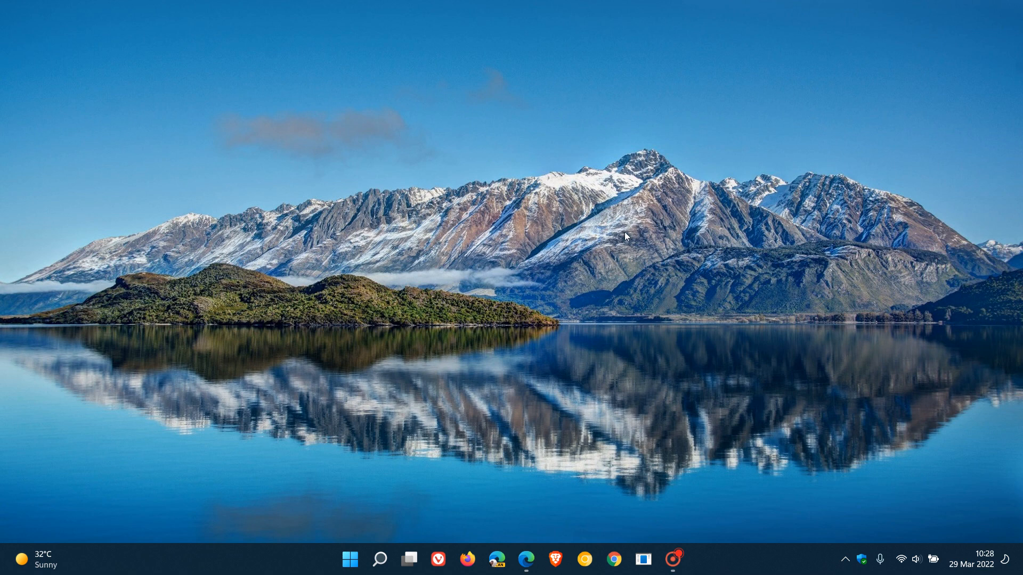
{"action": "mouse_move", "coordinate": [631, 235]}
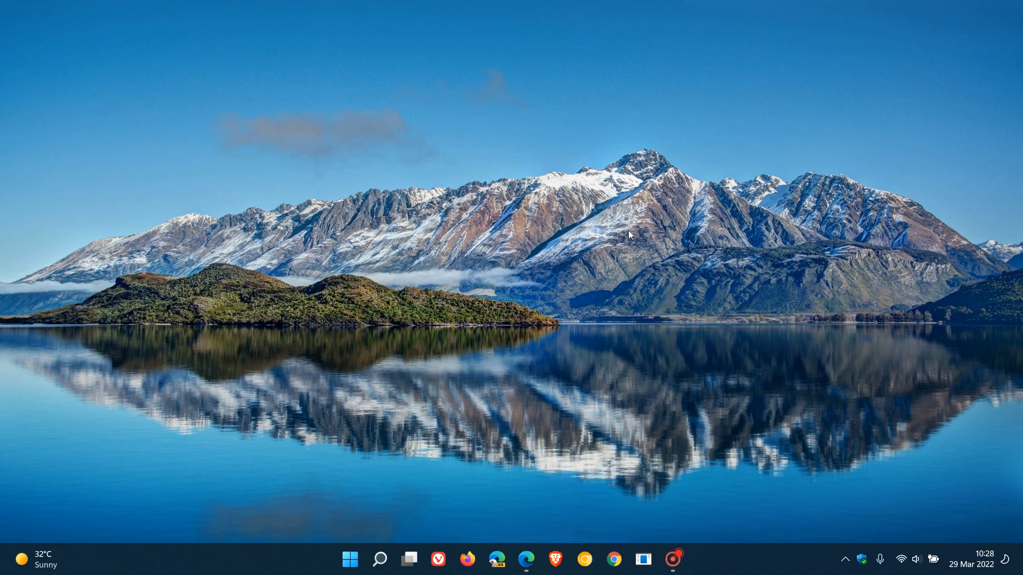
{"action": "mouse_move", "coordinate": [695, 219]}
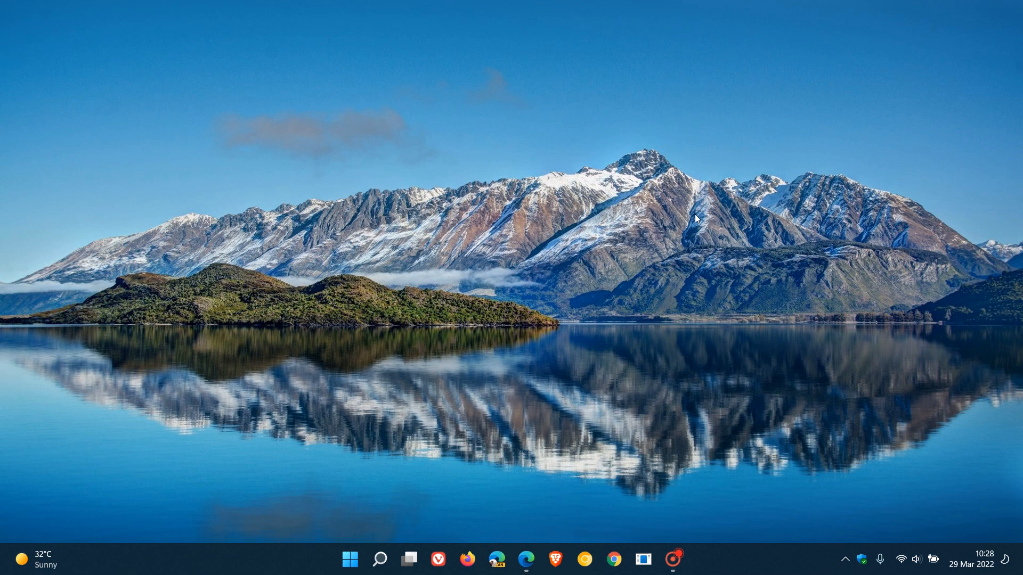
{"action": "mouse_move", "coordinate": [684, 219]}
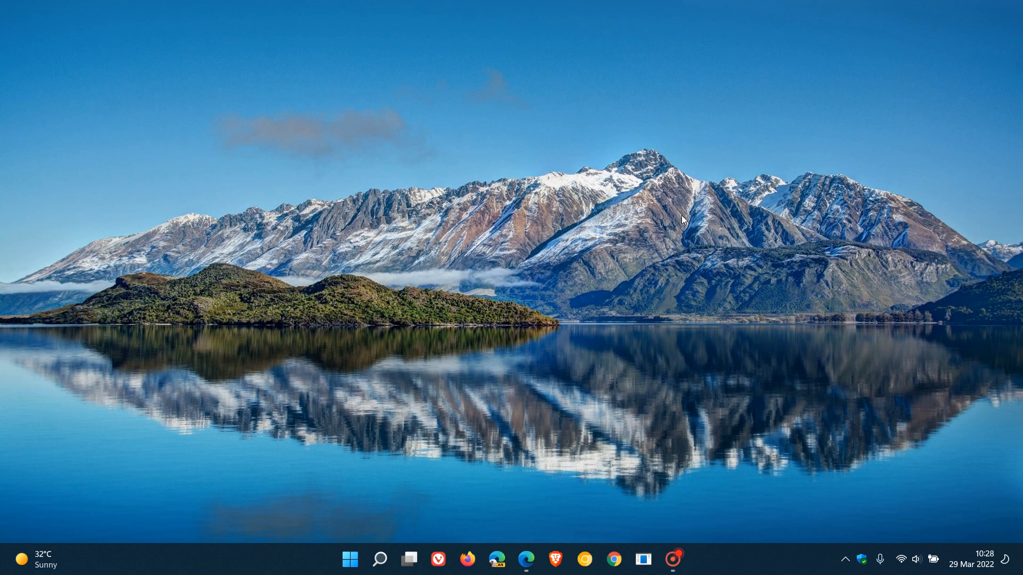
{"action": "mouse_move", "coordinate": [717, 226]}
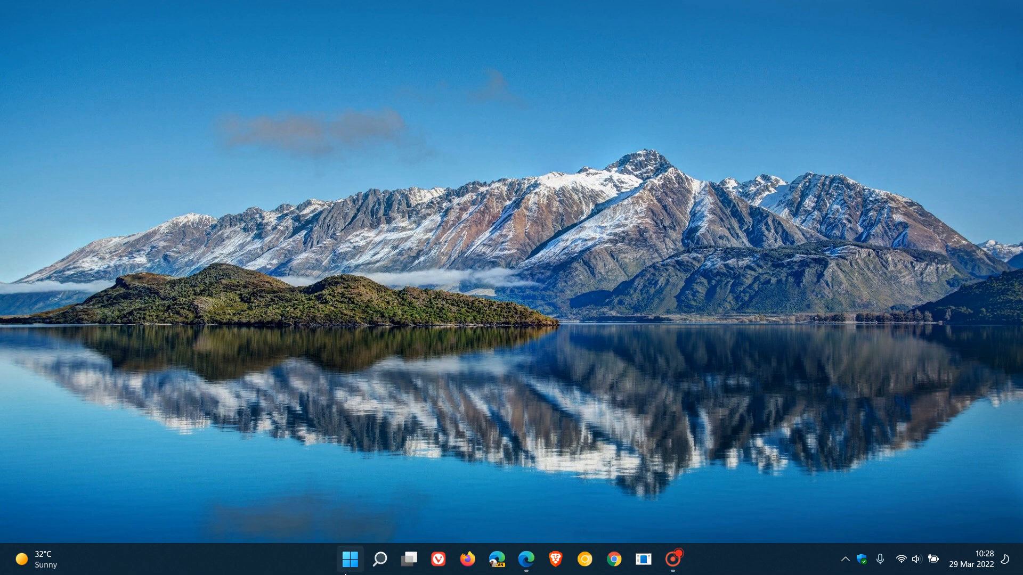
{"action": "left_click", "coordinate": [334, 560]}
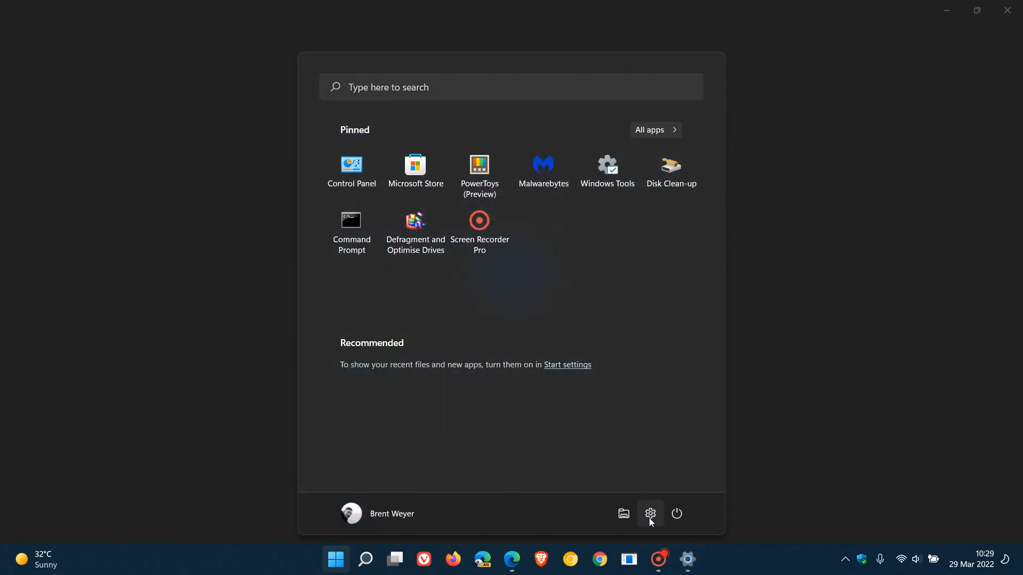
{"action": "left_click", "coordinate": [650, 514]}
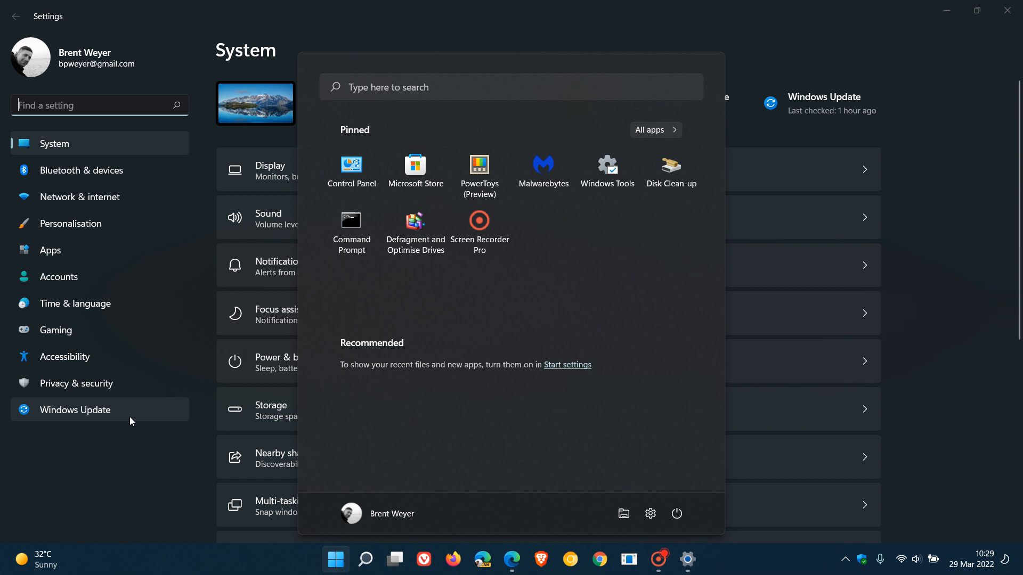
{"action": "left_click", "coordinate": [75, 409]}
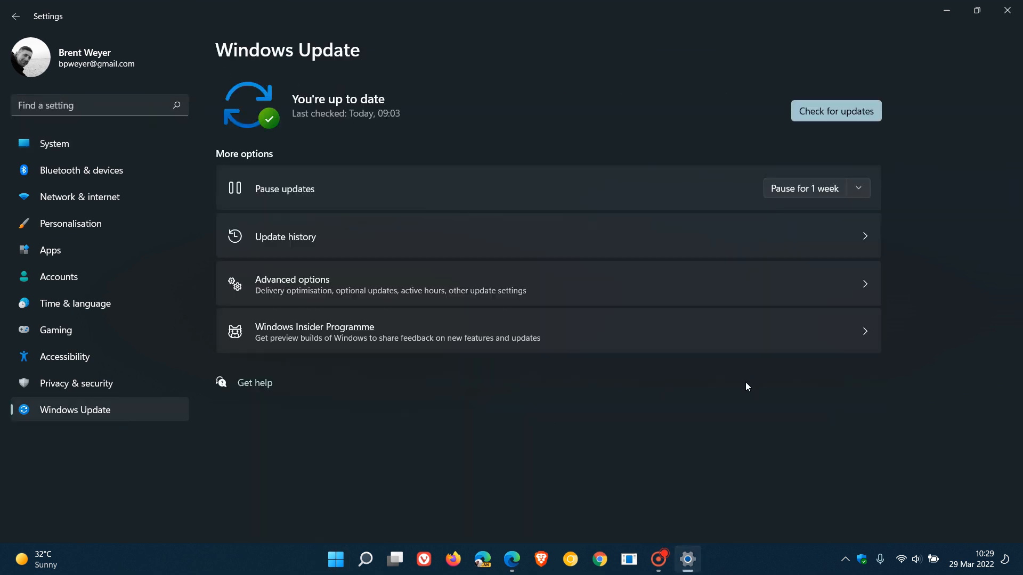
{"action": "mouse_move", "coordinate": [445, 85]}
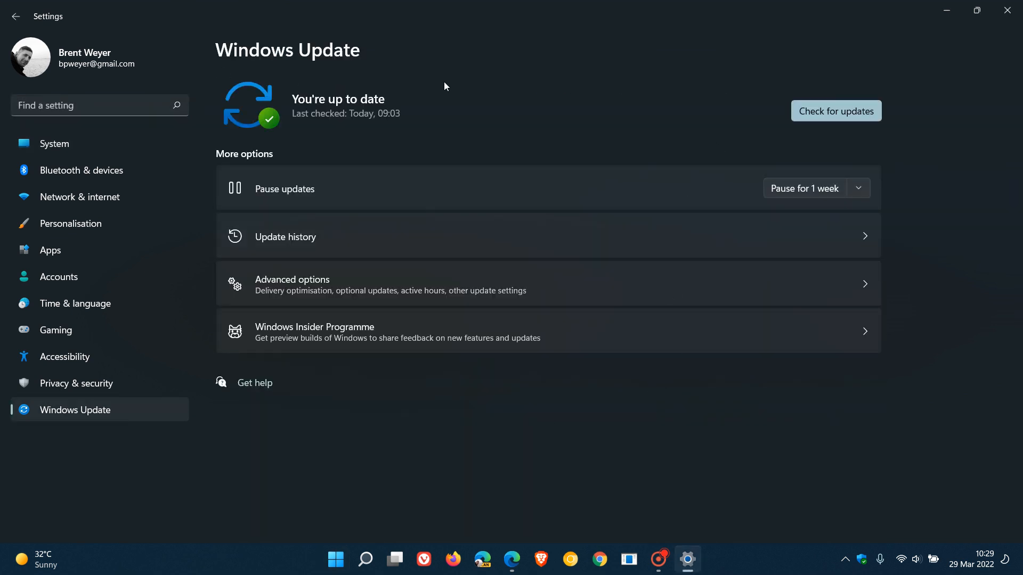
{"action": "mouse_move", "coordinate": [473, 109]}
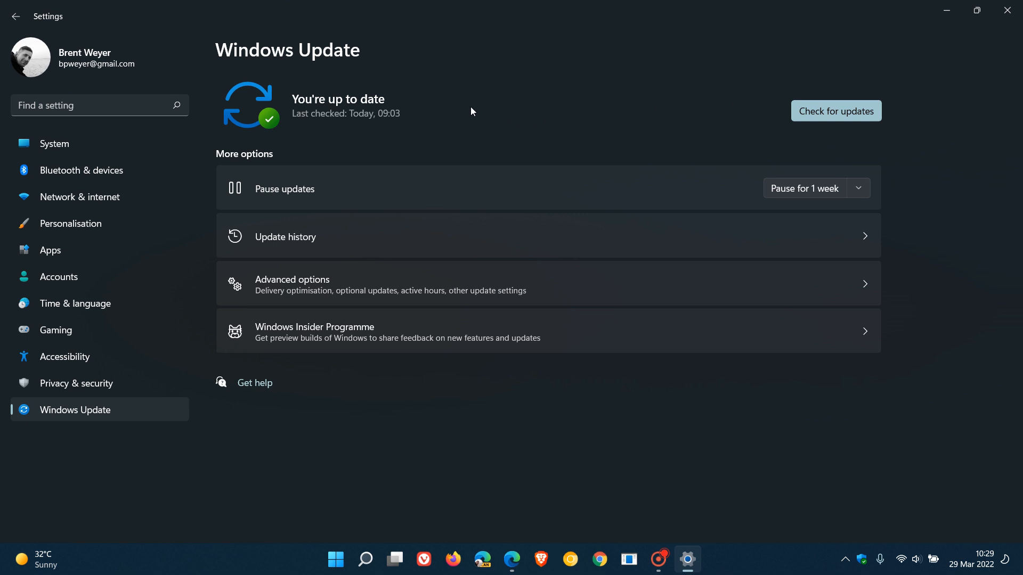
{"action": "mouse_move", "coordinate": [712, 142]}
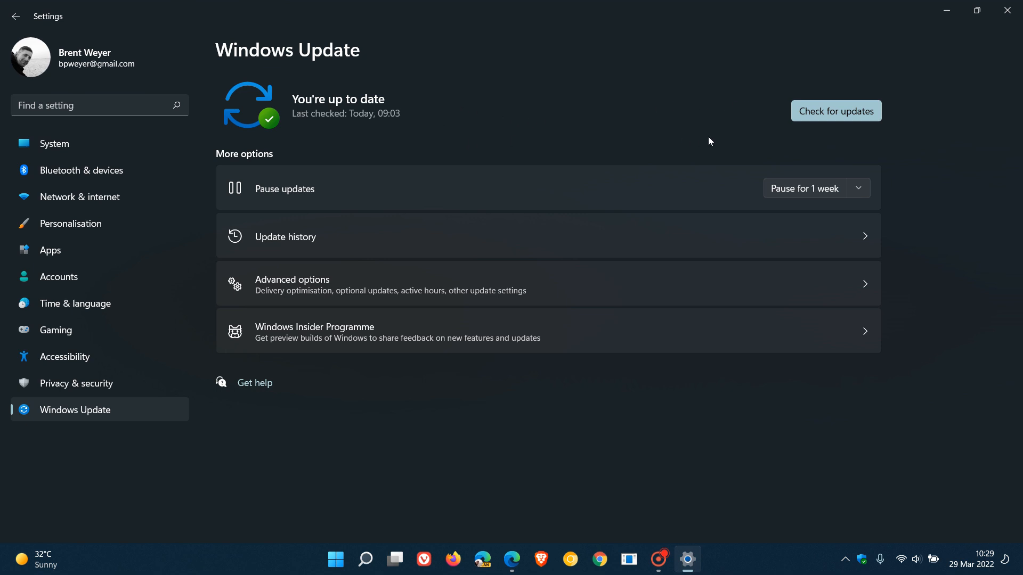
{"action": "mouse_move", "coordinate": [725, 142]}
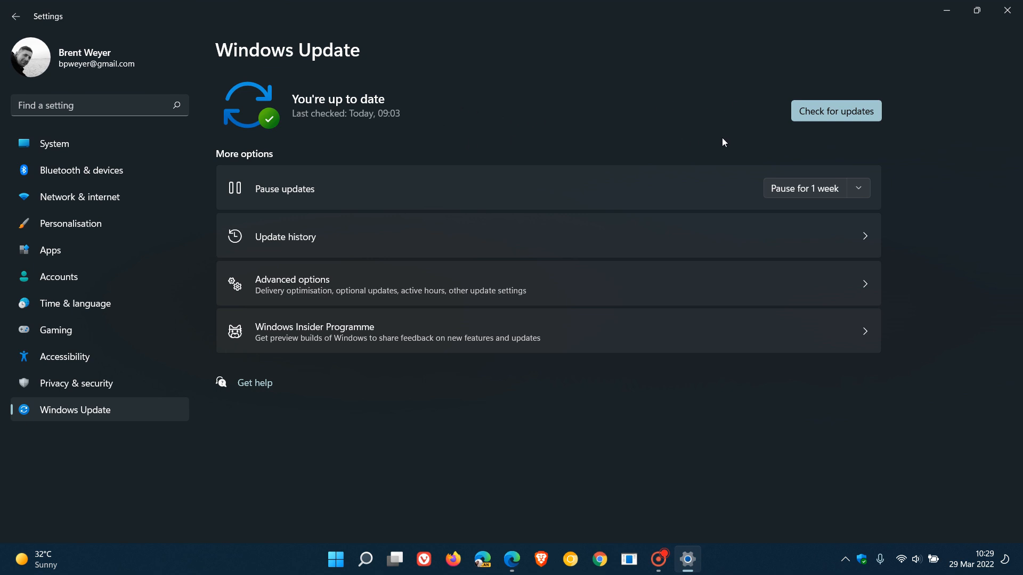
{"action": "mouse_move", "coordinate": [738, 111]}
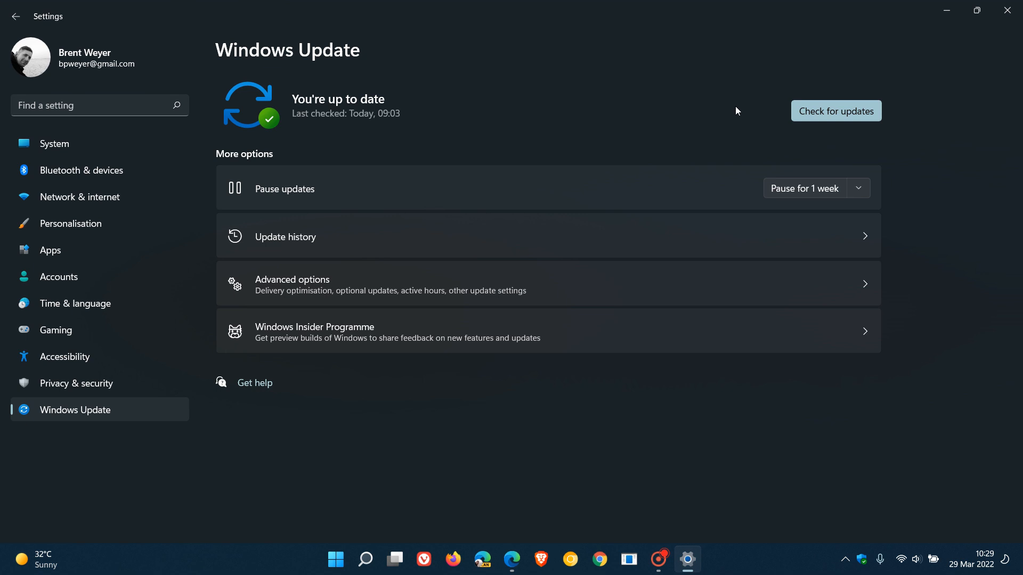
{"action": "mouse_move", "coordinate": [680, 150]}
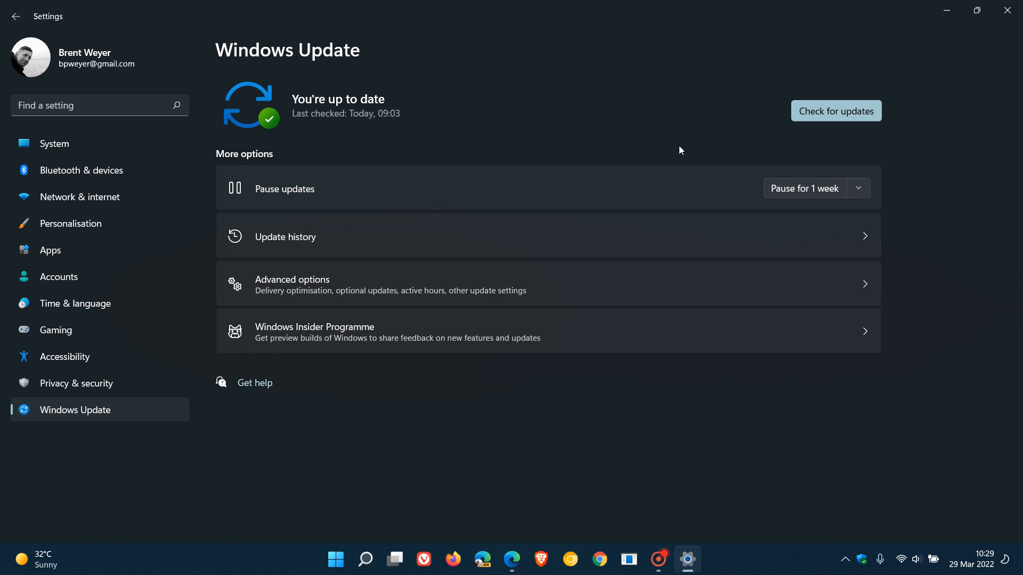
{"action": "mouse_move", "coordinate": [684, 151]}
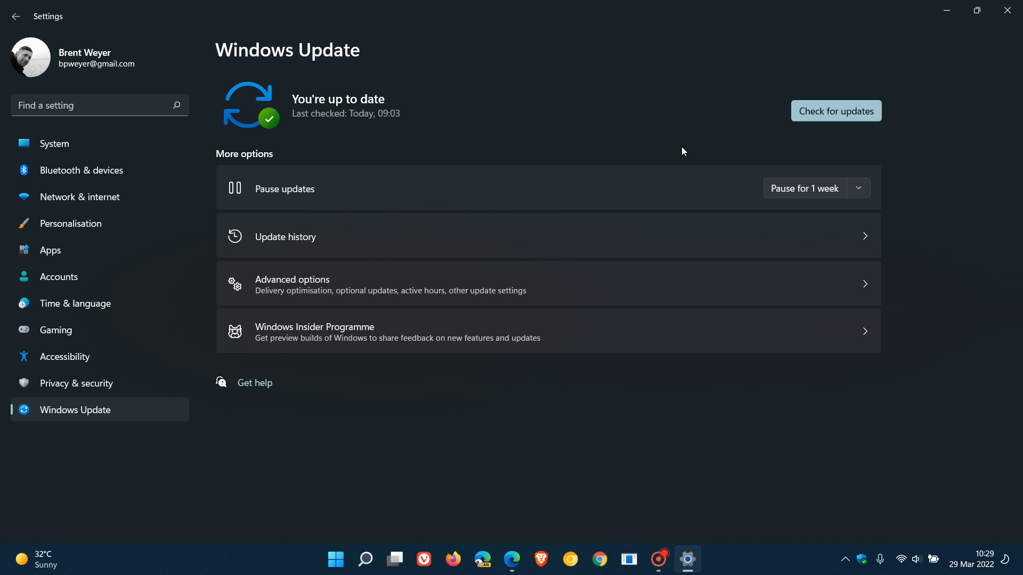
{"action": "mouse_move", "coordinate": [624, 124]}
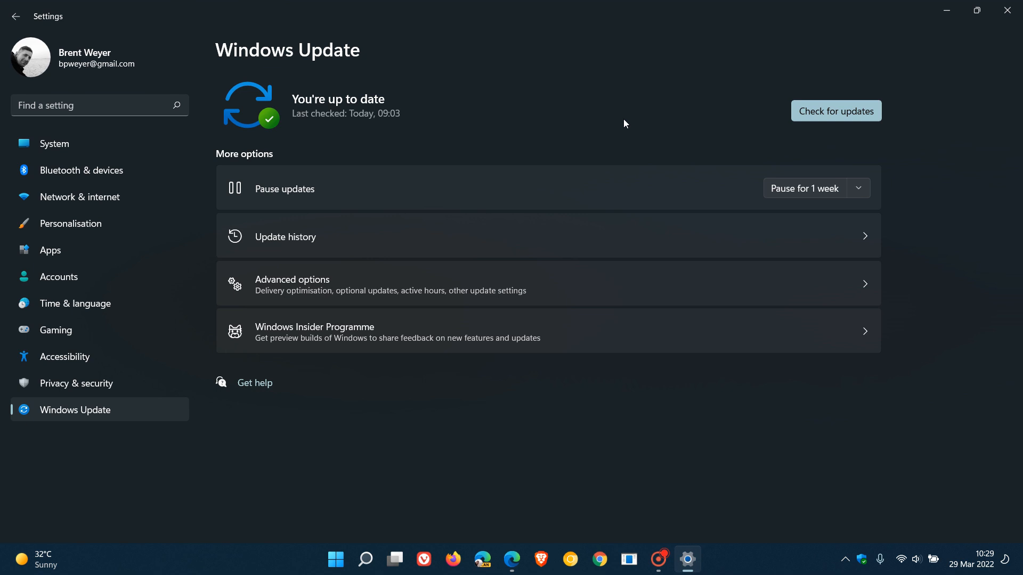
{"action": "mouse_move", "coordinate": [620, 129]}
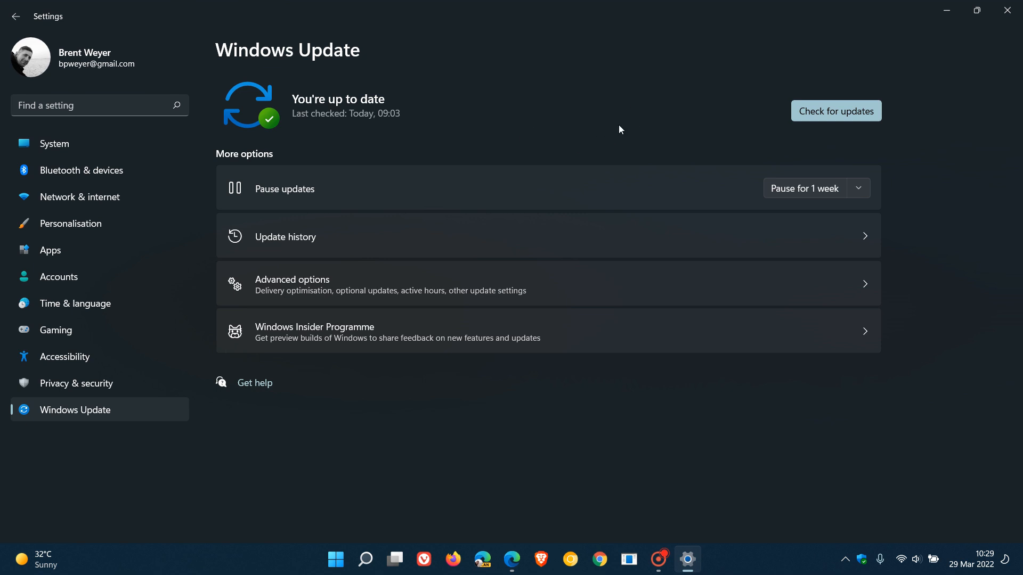
{"action": "mouse_move", "coordinate": [639, 122]}
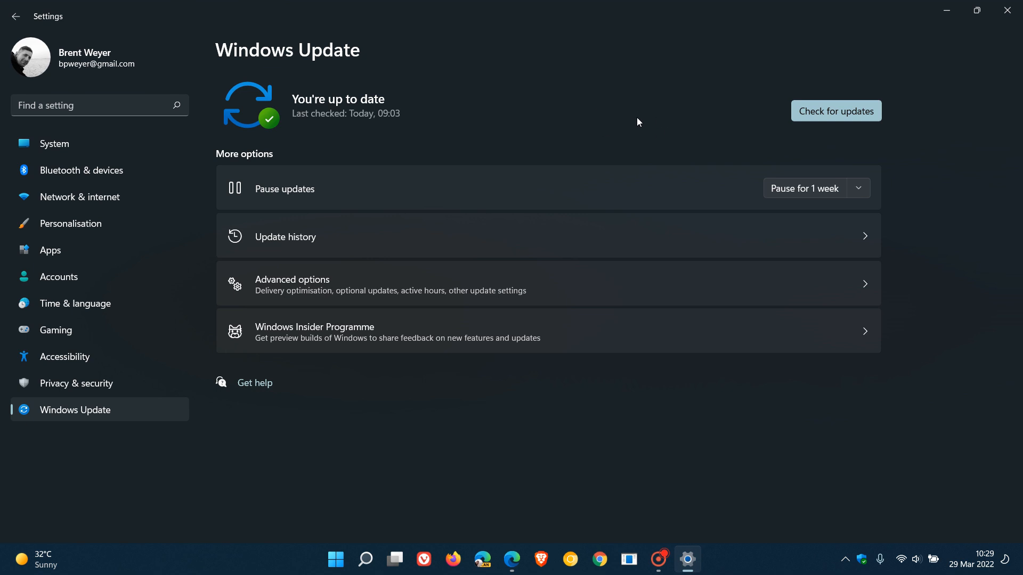
{"action": "mouse_move", "coordinate": [620, 124]}
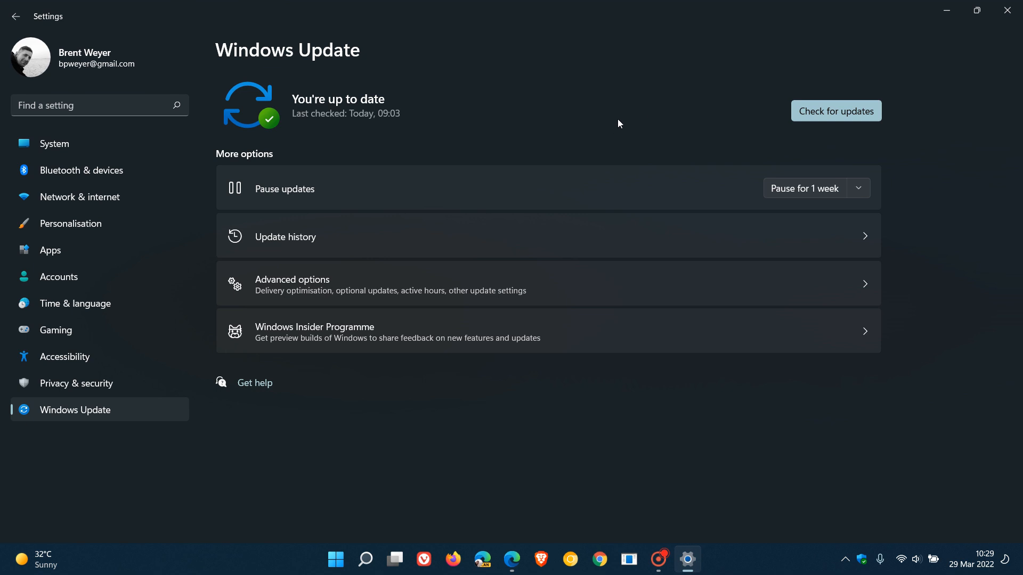
{"action": "mouse_move", "coordinate": [656, 117]}
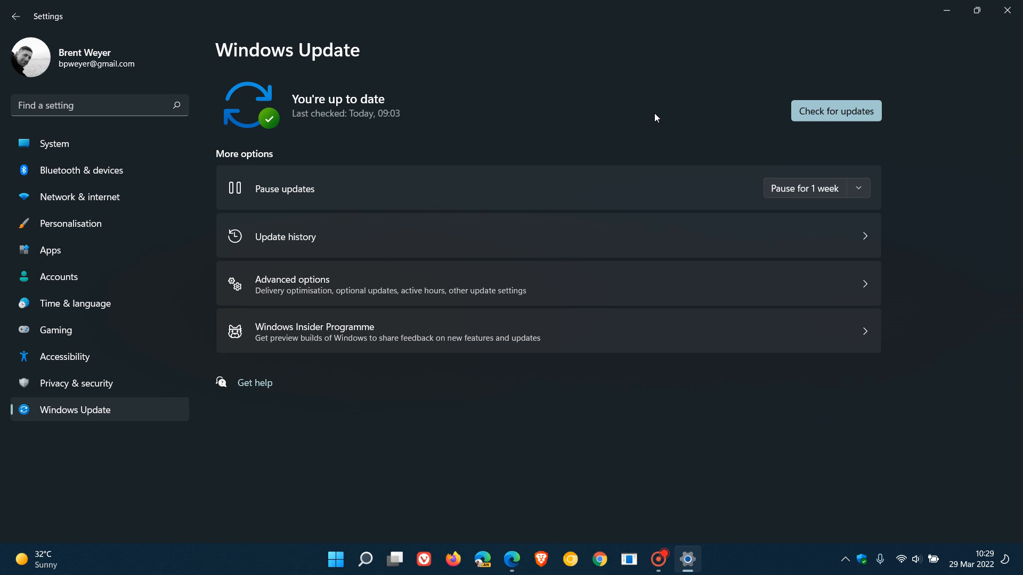
{"action": "mouse_move", "coordinate": [588, 252]}
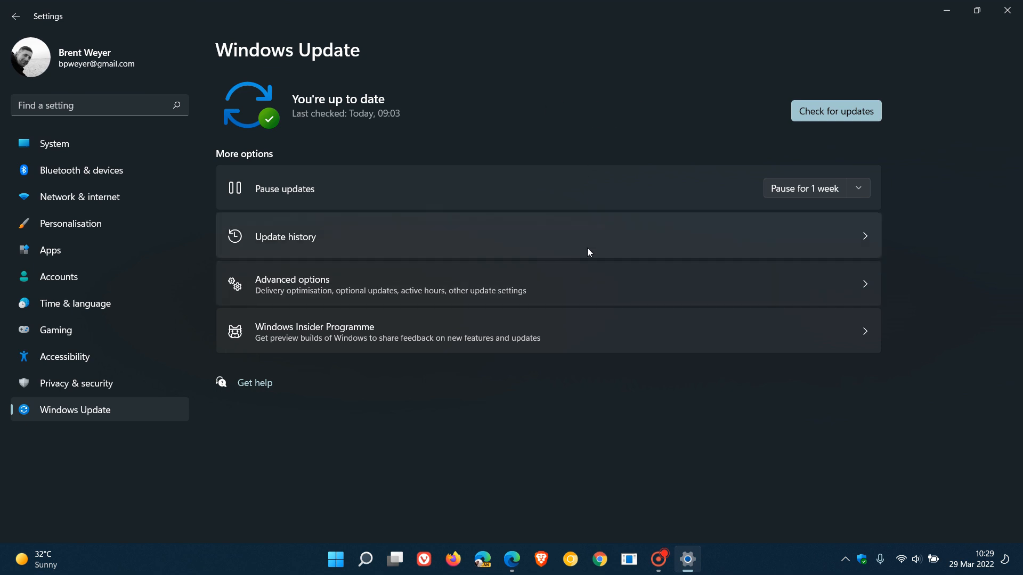
Show the Update history list with the KB5011563 cumulative update installed on 29 Mar 2022.
{"action": "left_click", "coordinate": [286, 237]}
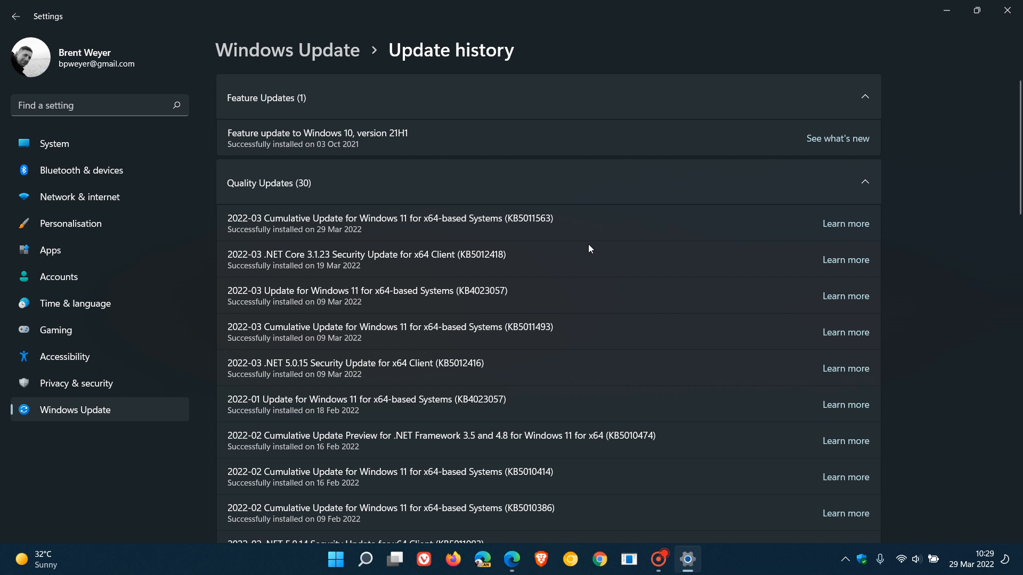
{"action": "mouse_move", "coordinate": [341, 241]}
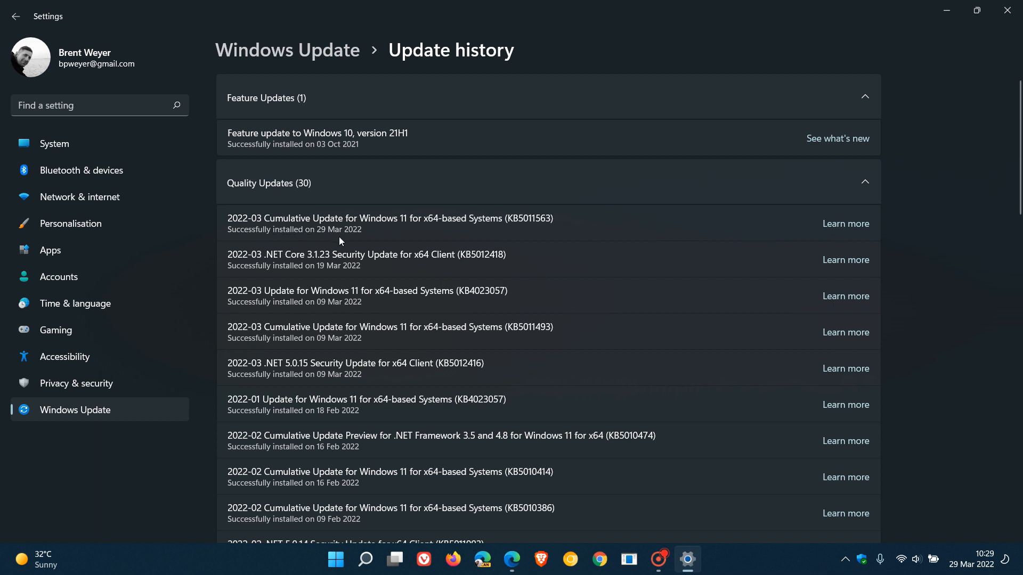
{"action": "mouse_move", "coordinate": [529, 236]}
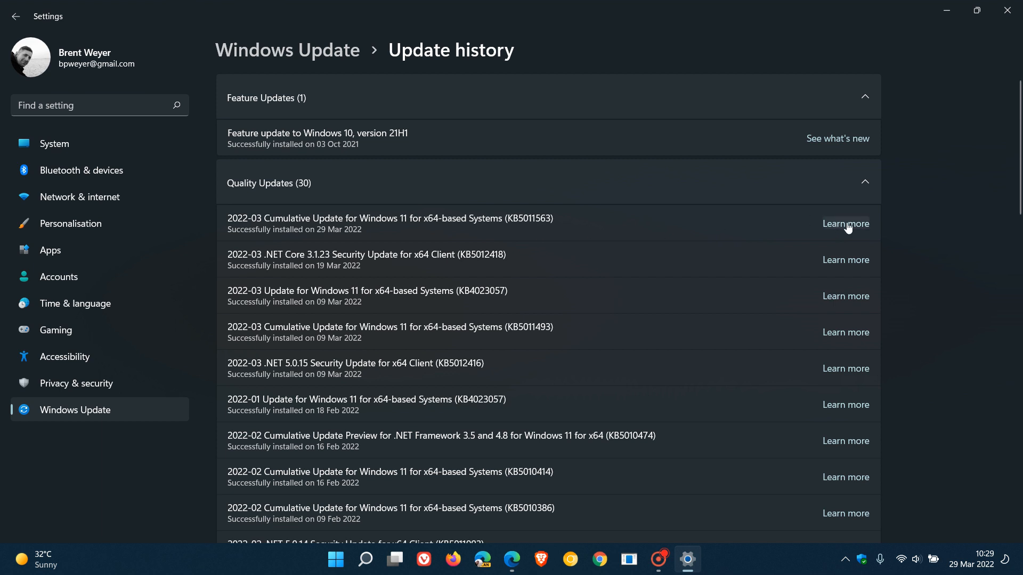
{"action": "mouse_move", "coordinate": [630, 233]}
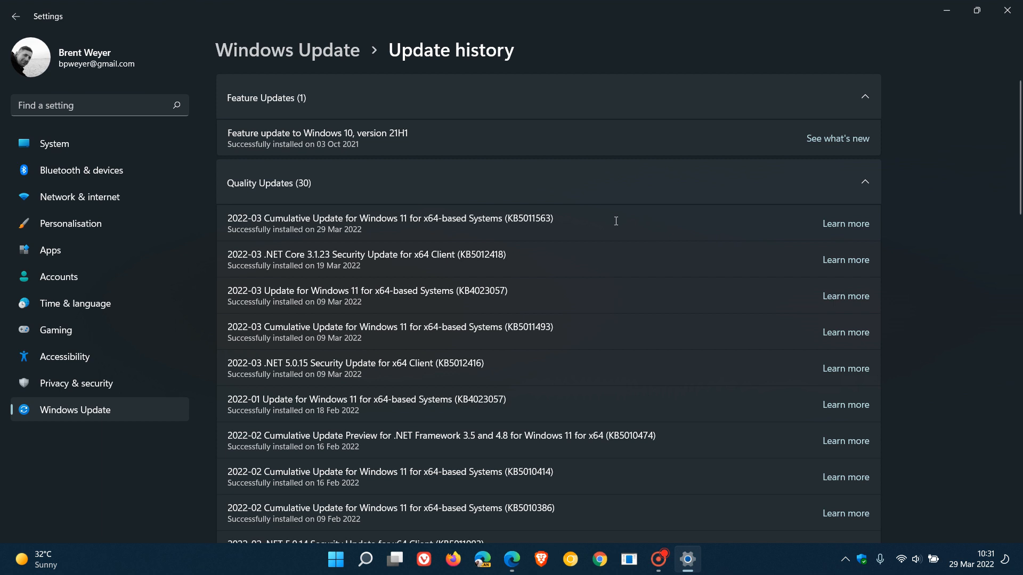
{"action": "mouse_move", "coordinate": [610, 247]}
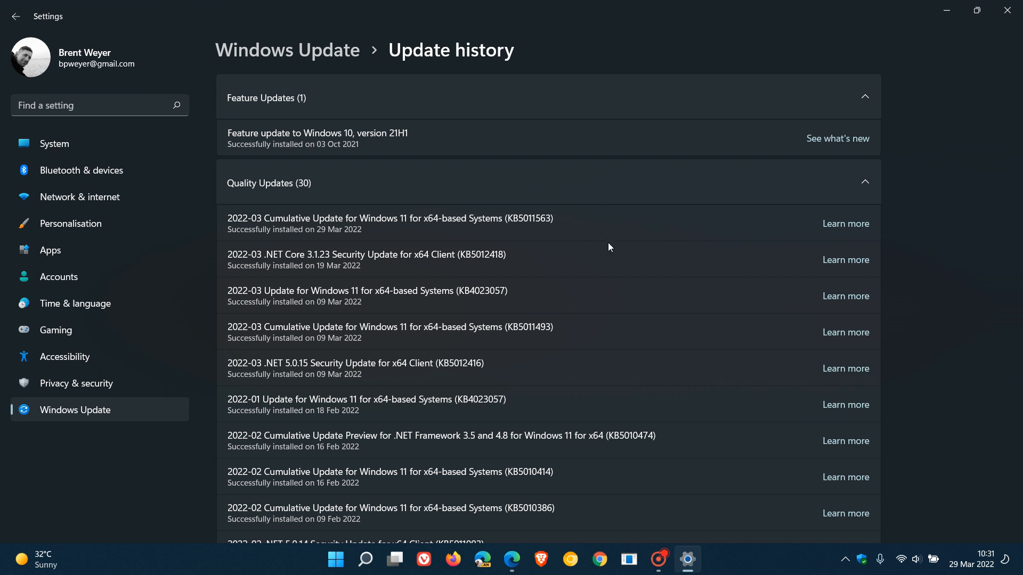
{"action": "mouse_move", "coordinate": [595, 248]}
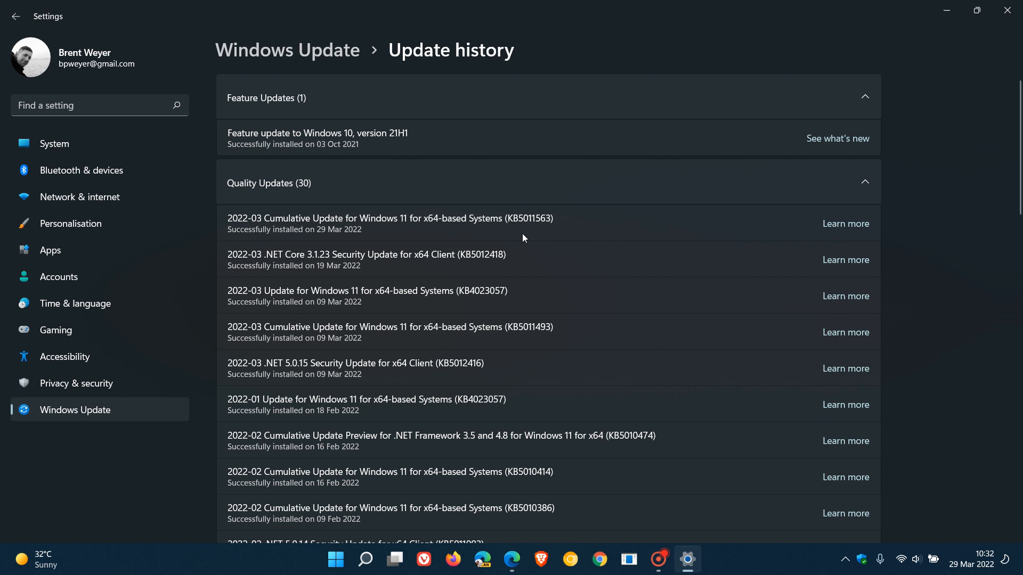
{"action": "mouse_move", "coordinate": [1006, 10]}
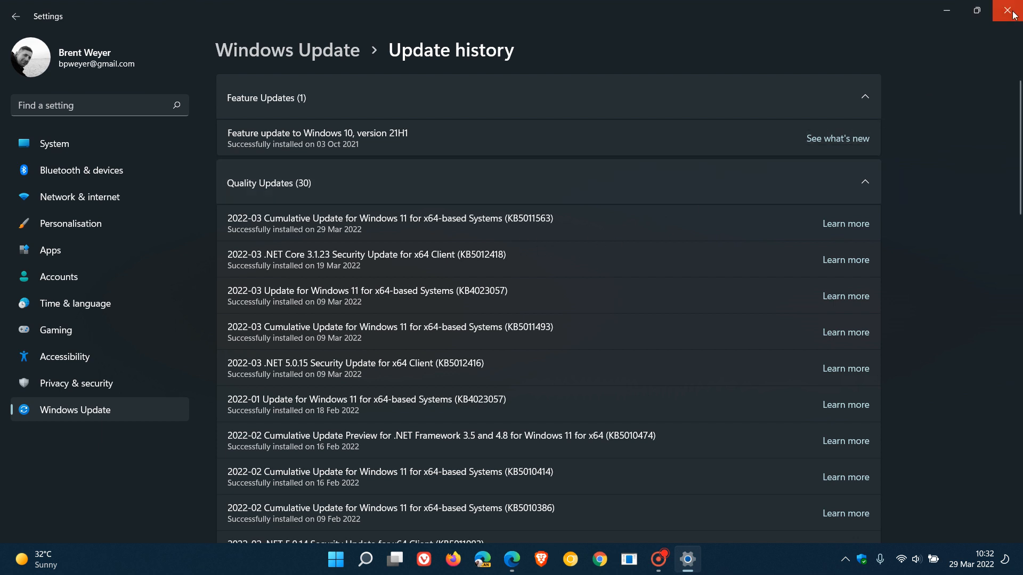
{"action": "left_click", "coordinate": [1006, 10]}
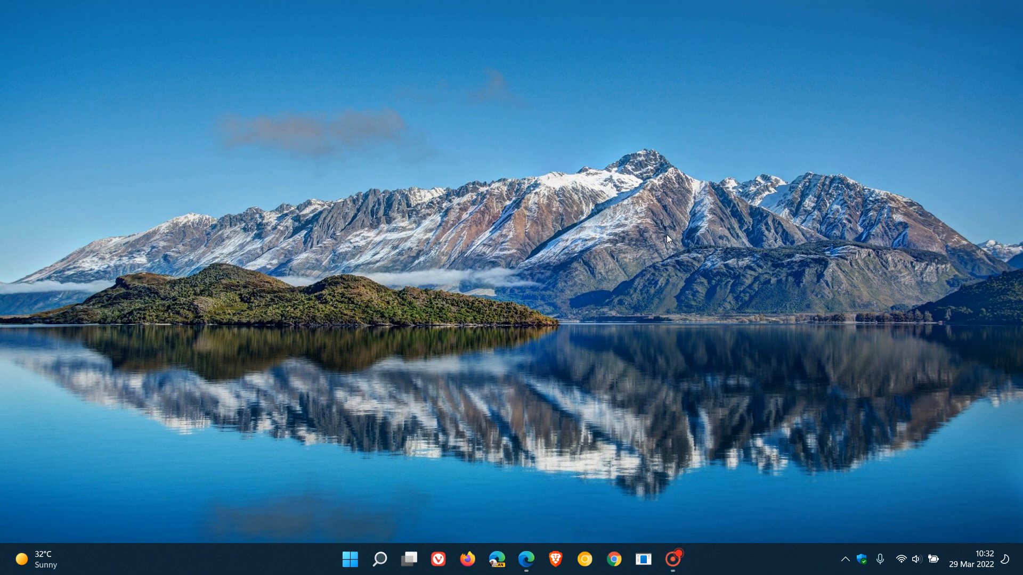
{"action": "mouse_move", "coordinate": [648, 243]}
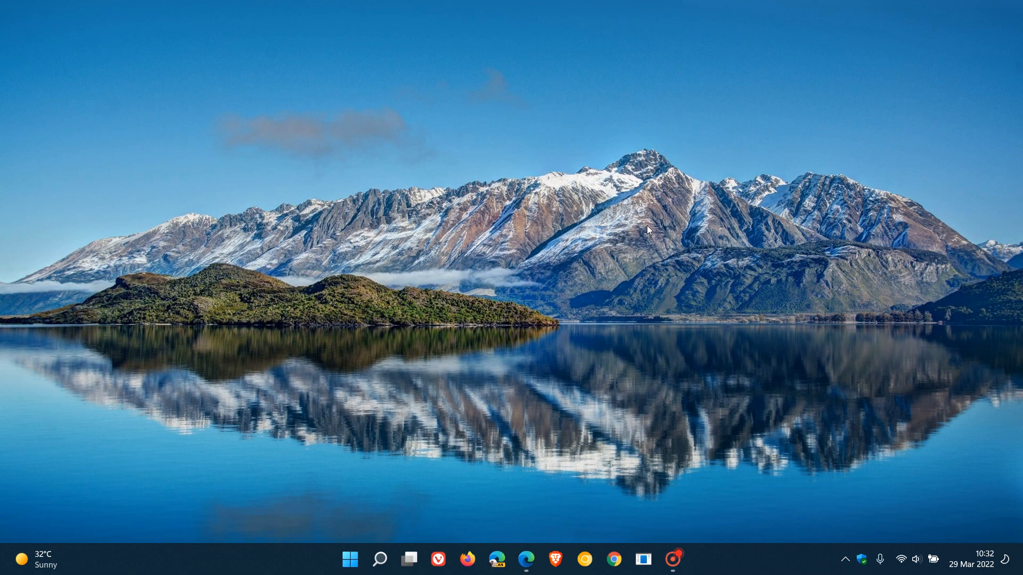
{"action": "mouse_move", "coordinate": [816, 525]}
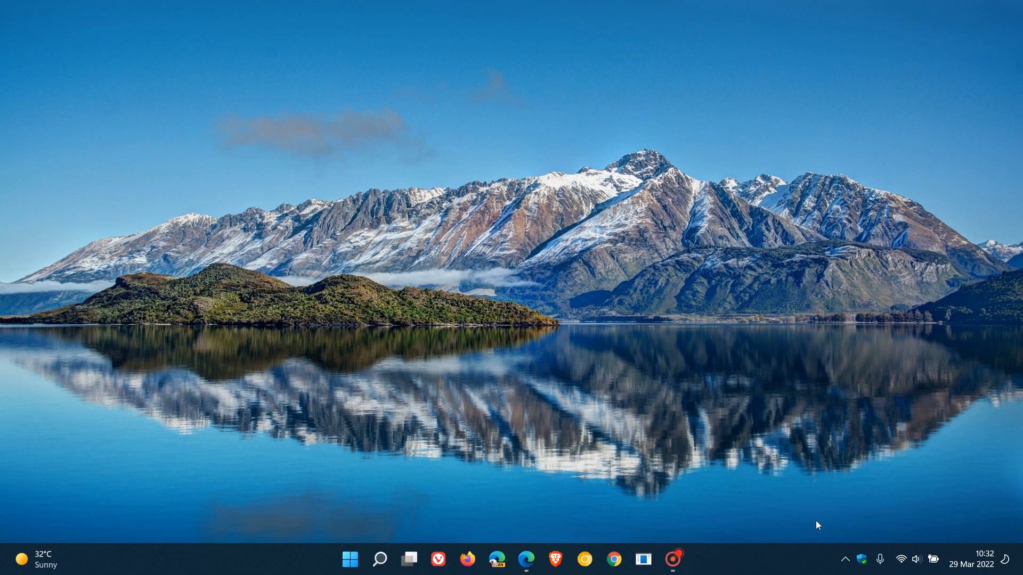
{"action": "mouse_move", "coordinate": [919, 516]}
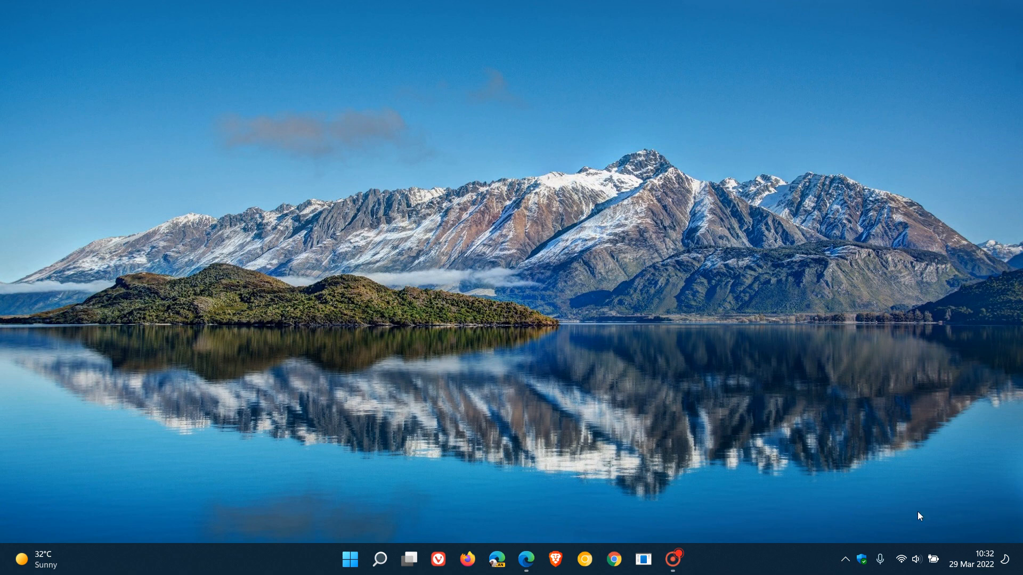
{"action": "mouse_move", "coordinate": [852, 511]}
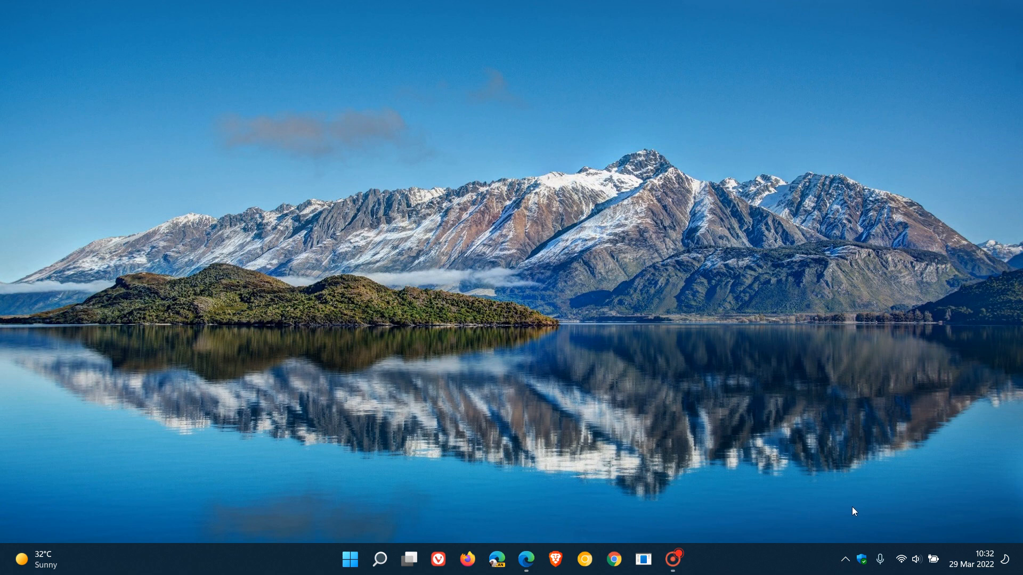
{"action": "mouse_move", "coordinate": [833, 517]}
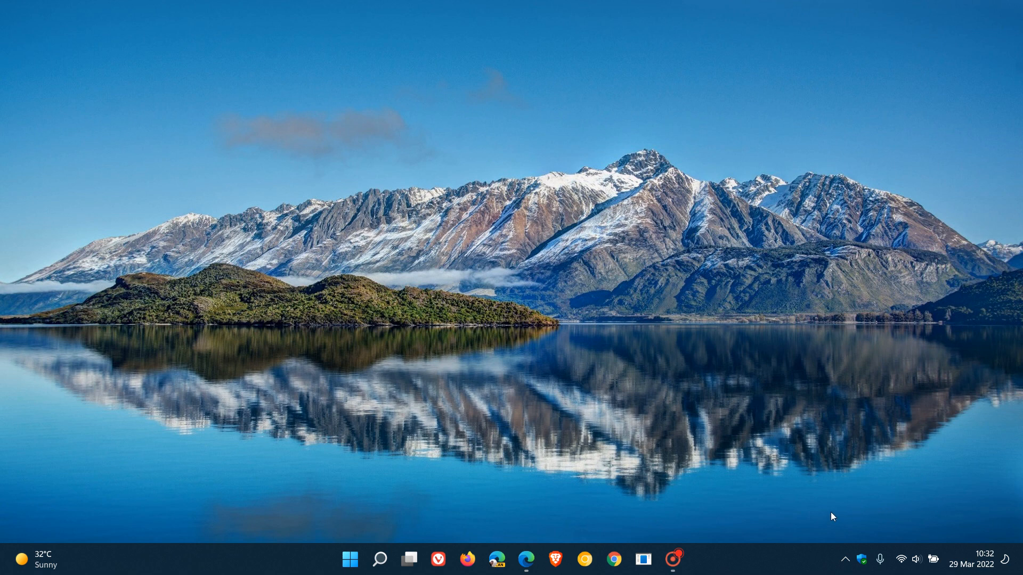
{"action": "mouse_move", "coordinate": [918, 509]}
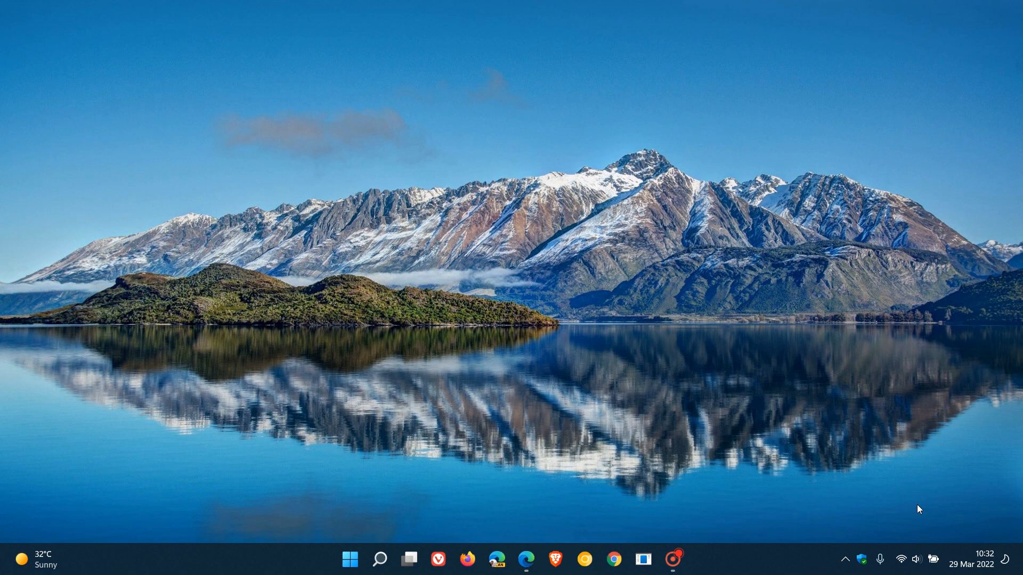
{"action": "mouse_move", "coordinate": [695, 298]}
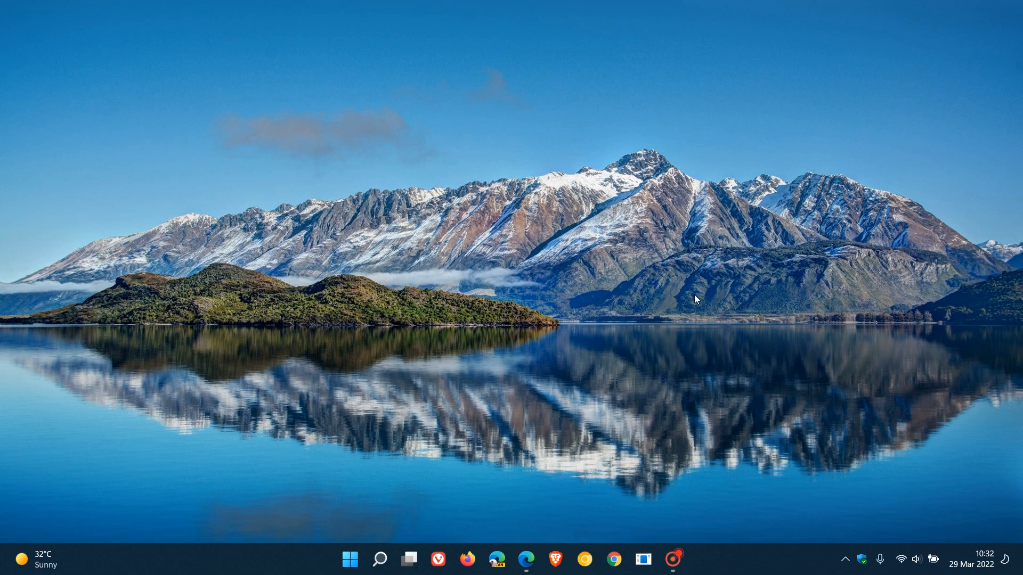
{"action": "mouse_move", "coordinate": [702, 273]}
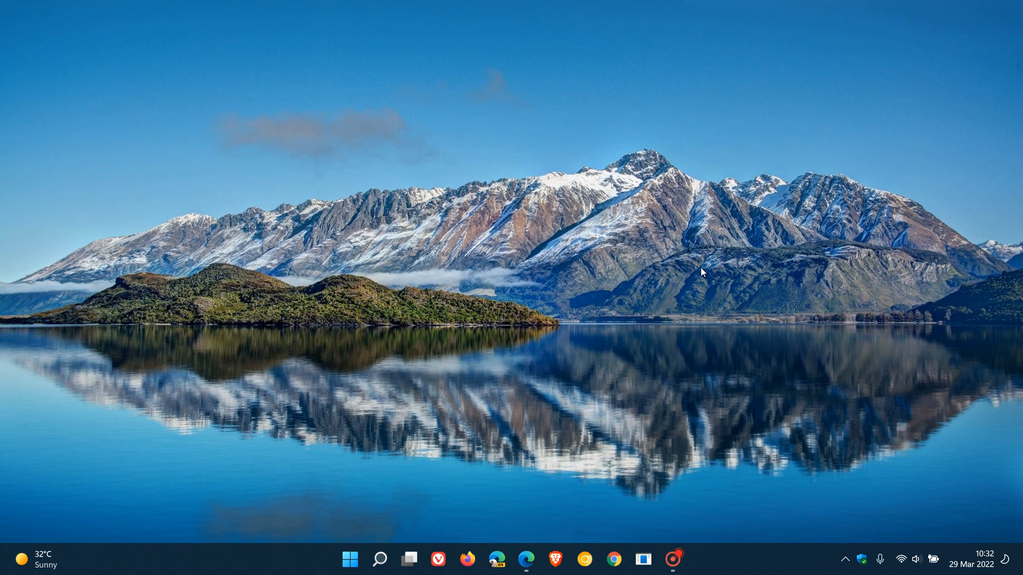
{"action": "mouse_move", "coordinate": [713, 263]}
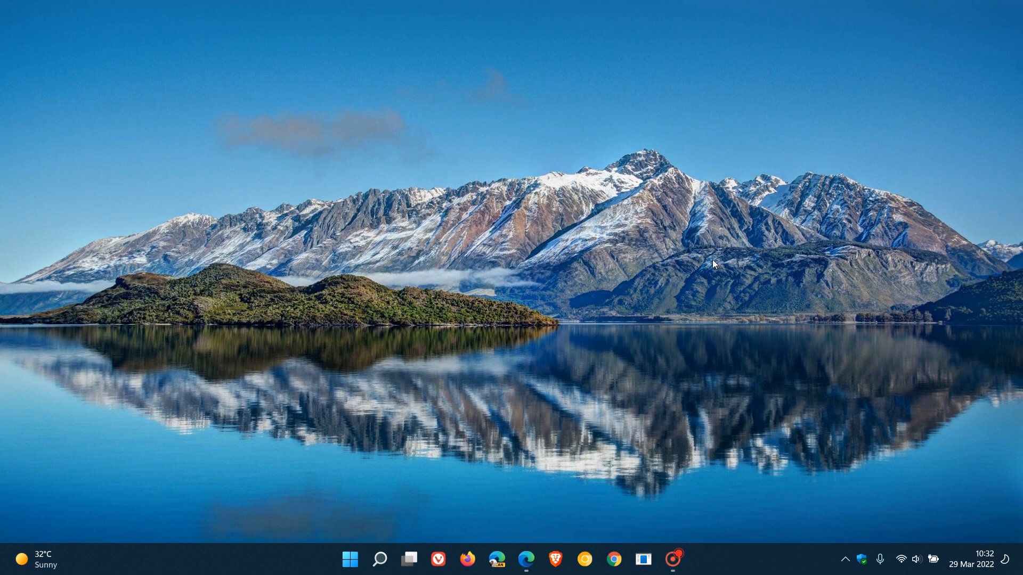
{"action": "mouse_move", "coordinate": [698, 307]}
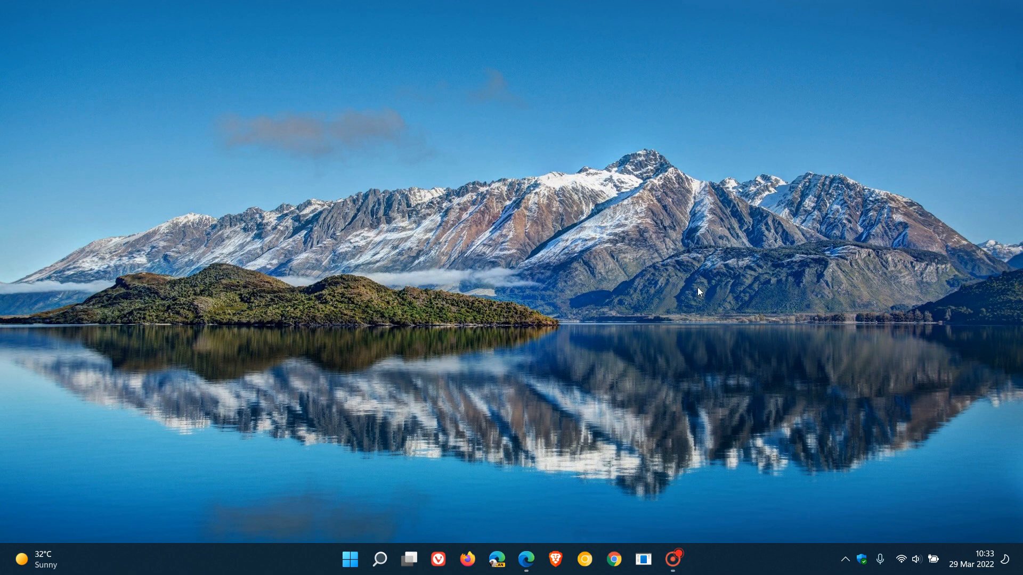
{"action": "mouse_move", "coordinate": [718, 256]}
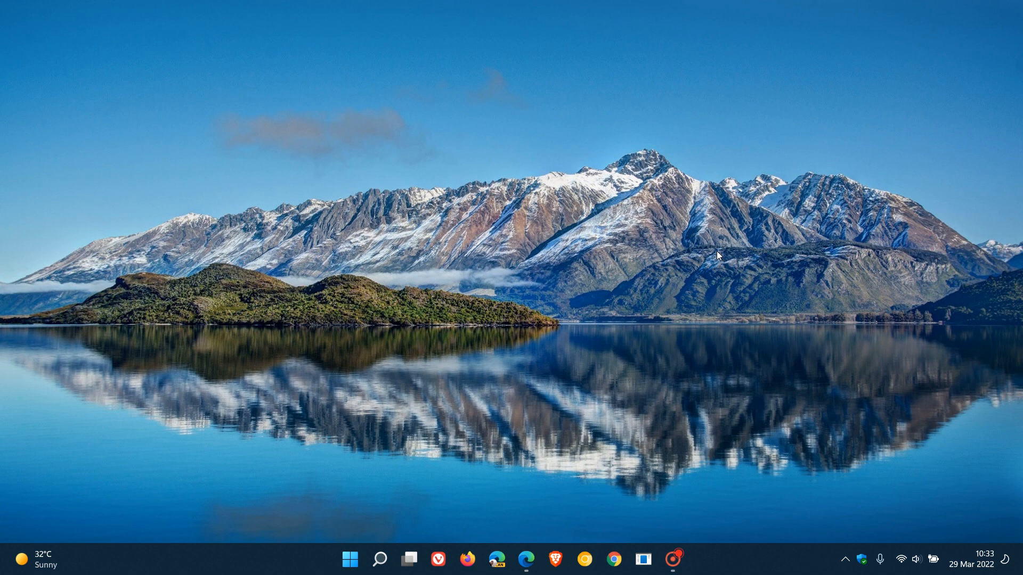
{"action": "mouse_move", "coordinate": [852, 512]}
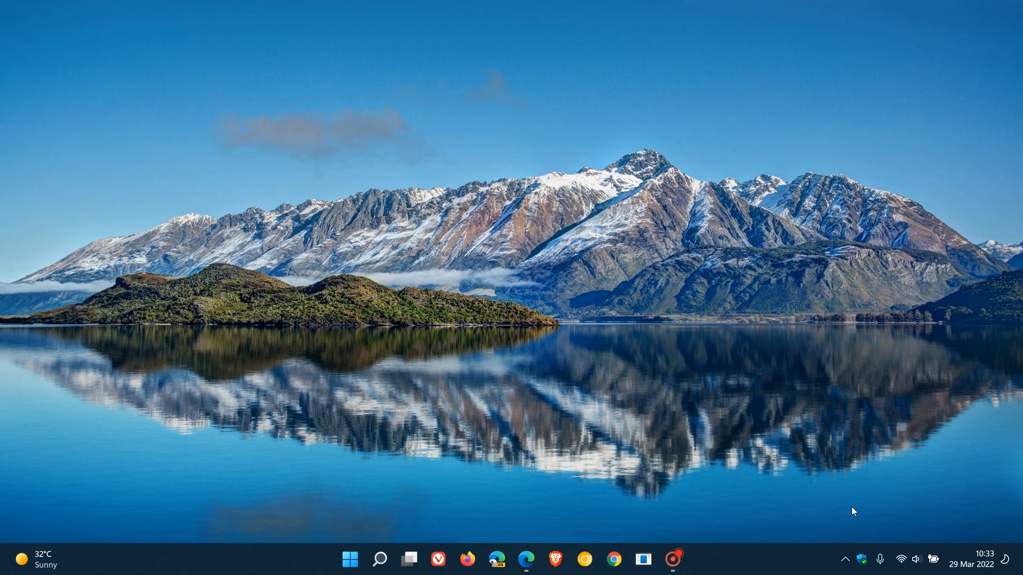
{"action": "mouse_move", "coordinate": [757, 314]}
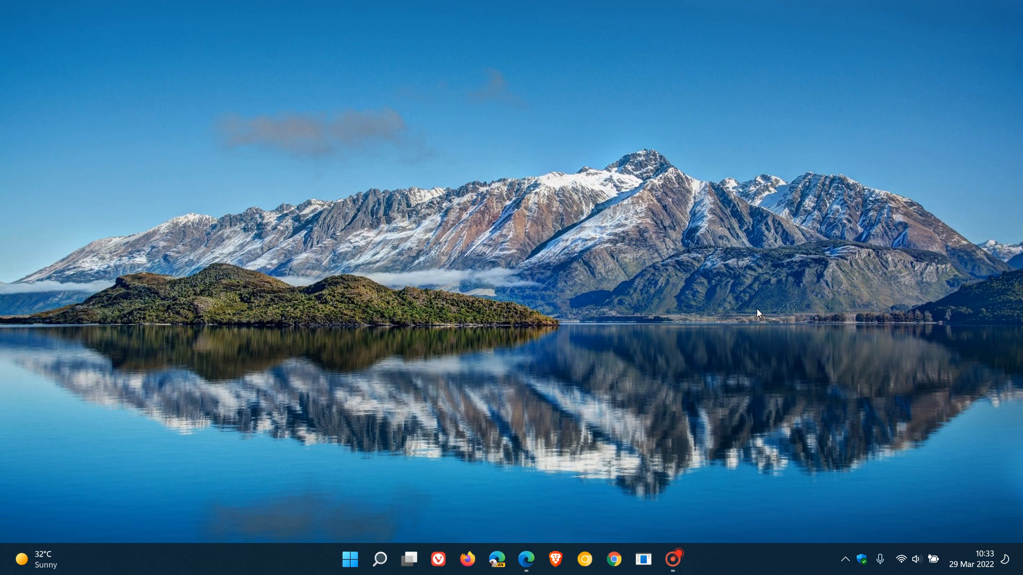
{"action": "mouse_move", "coordinate": [705, 227]}
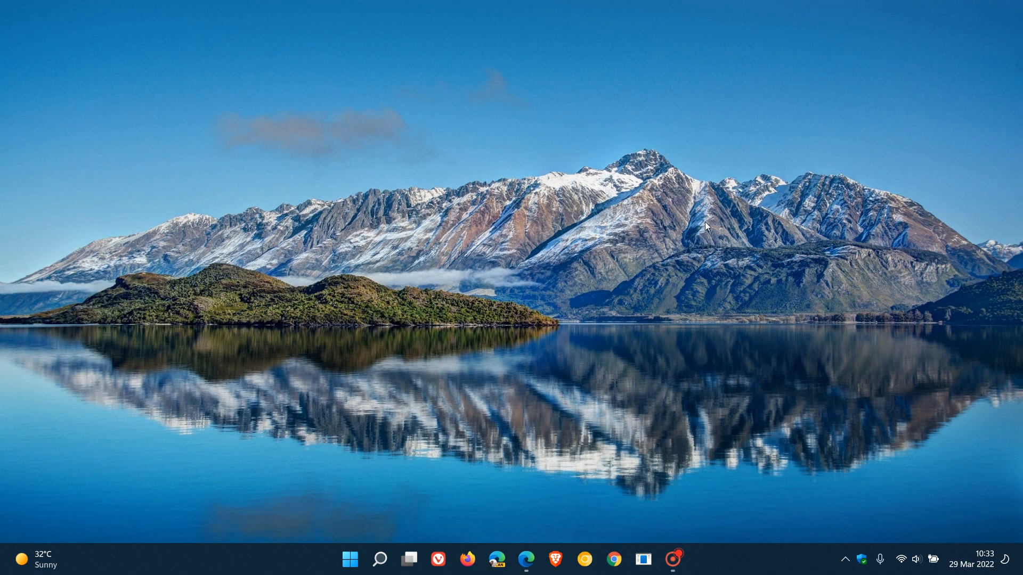
{"action": "mouse_move", "coordinate": [804, 473]}
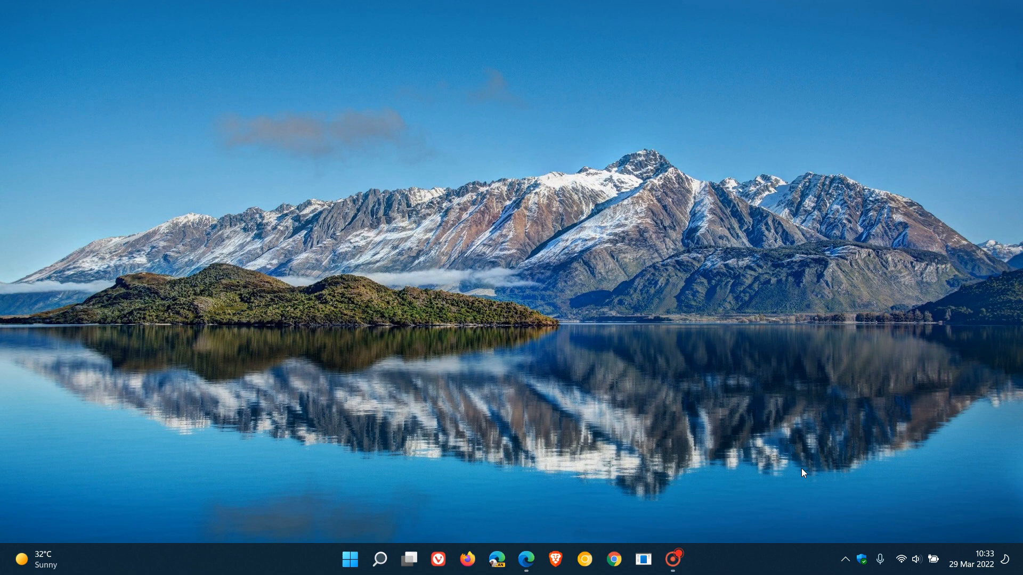
{"action": "mouse_move", "coordinate": [941, 497]}
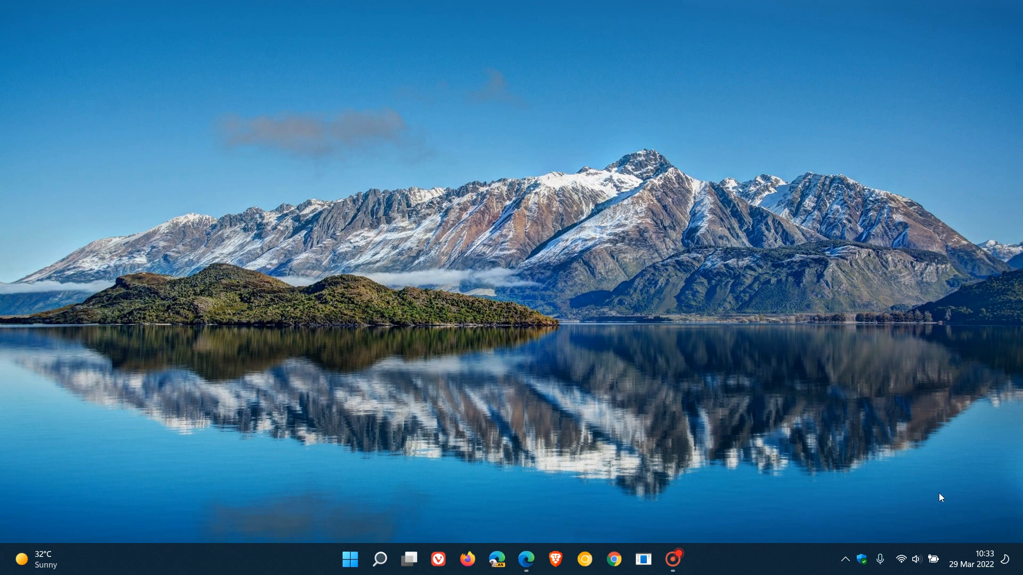
{"action": "mouse_move", "coordinate": [861, 497]}
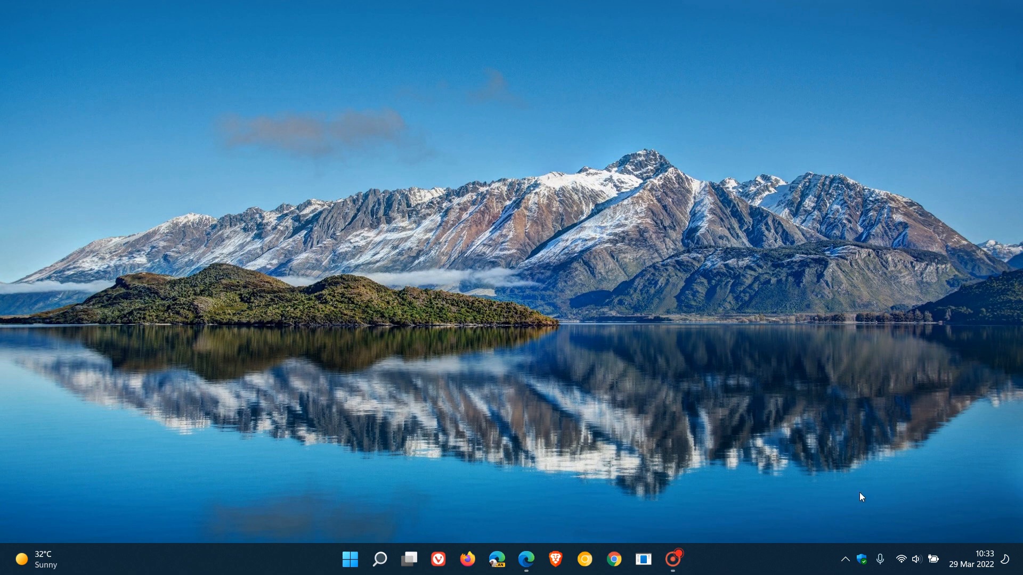
{"action": "mouse_move", "coordinate": [923, 499]}
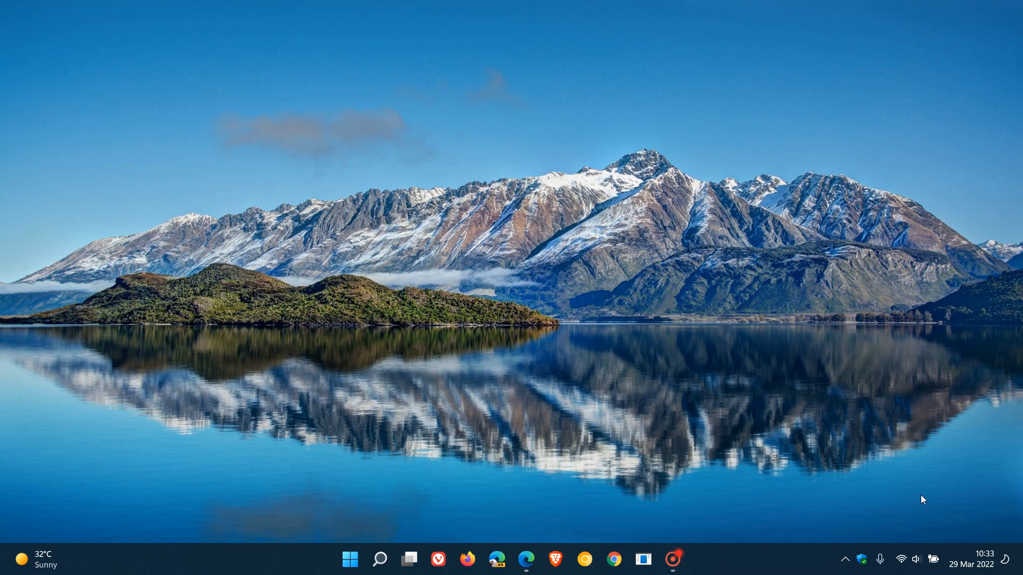
{"action": "mouse_move", "coordinate": [900, 485]}
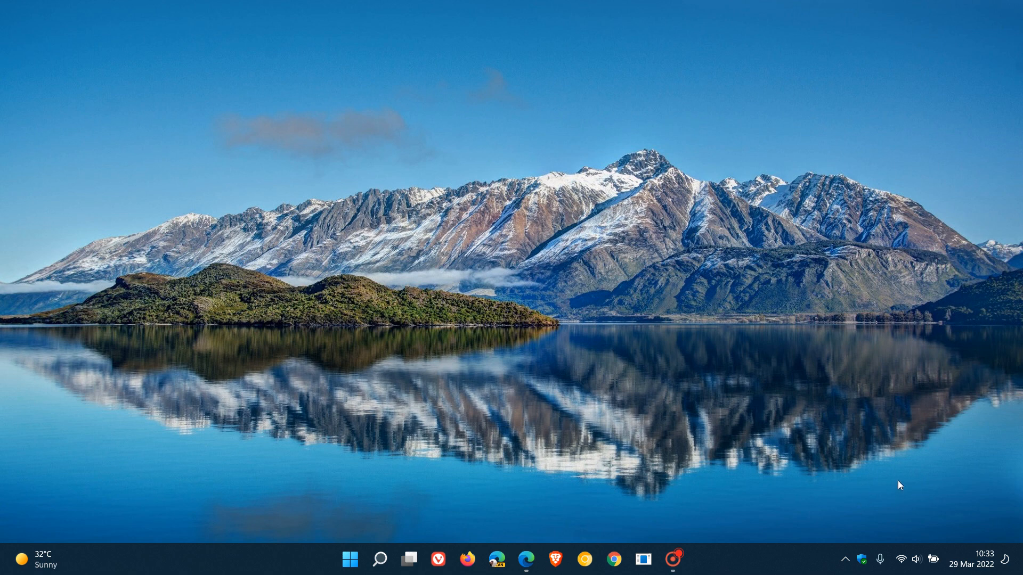
{"action": "mouse_move", "coordinate": [639, 341]}
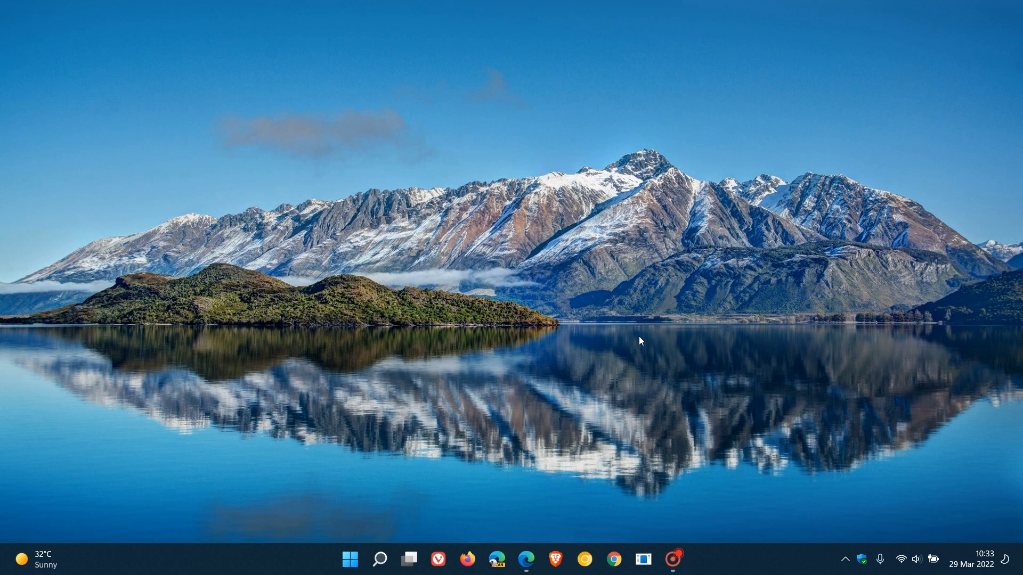
{"action": "mouse_move", "coordinate": [717, 233]}
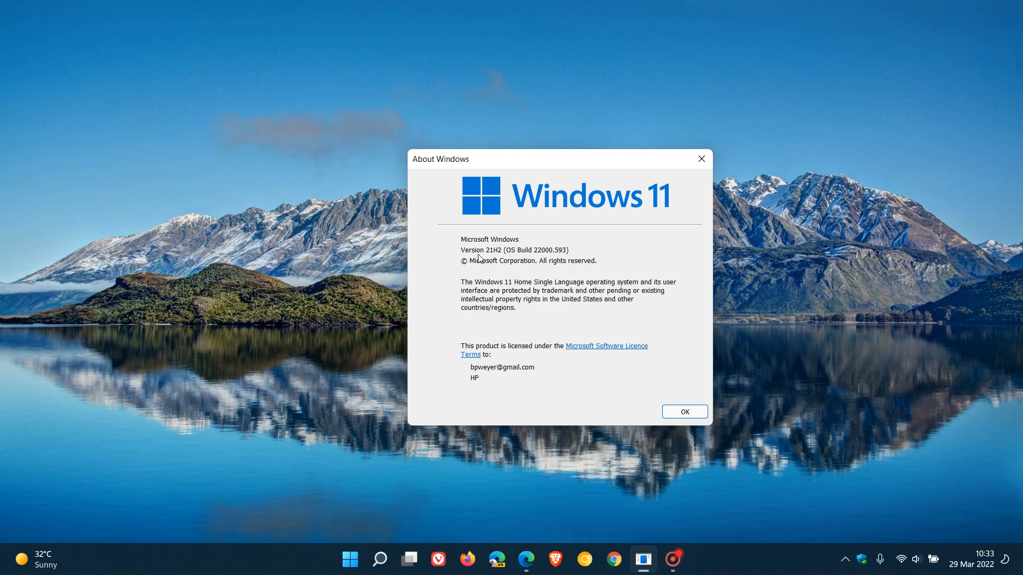
{"action": "mouse_move", "coordinate": [538, 265]}
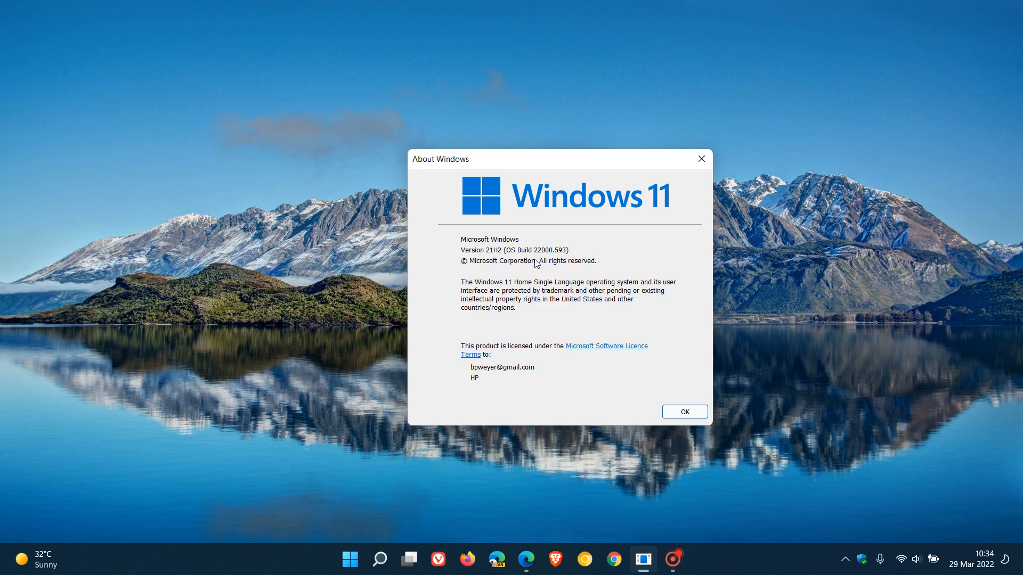
{"action": "mouse_move", "coordinate": [555, 262]}
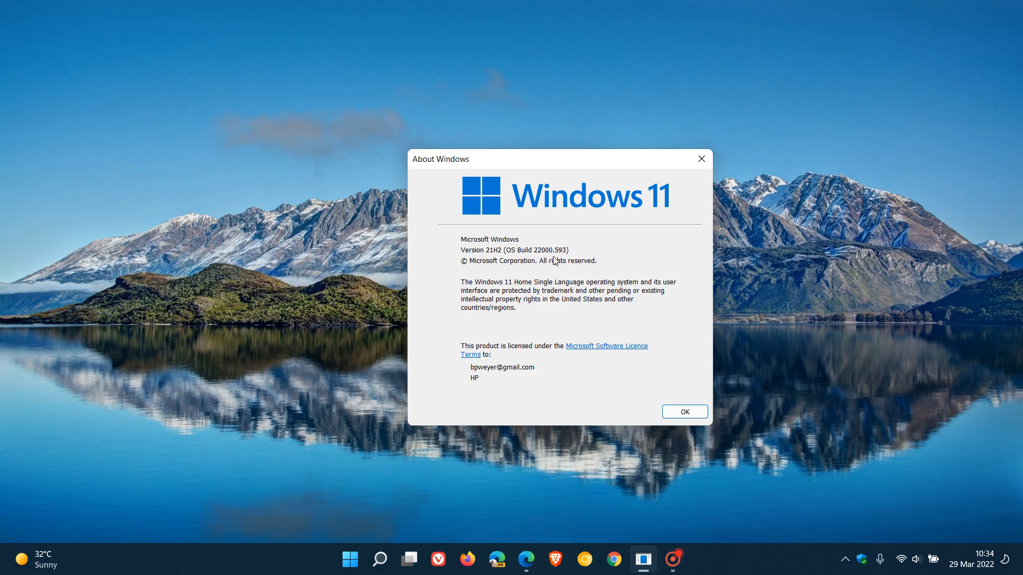
{"action": "mouse_move", "coordinate": [541, 238]}
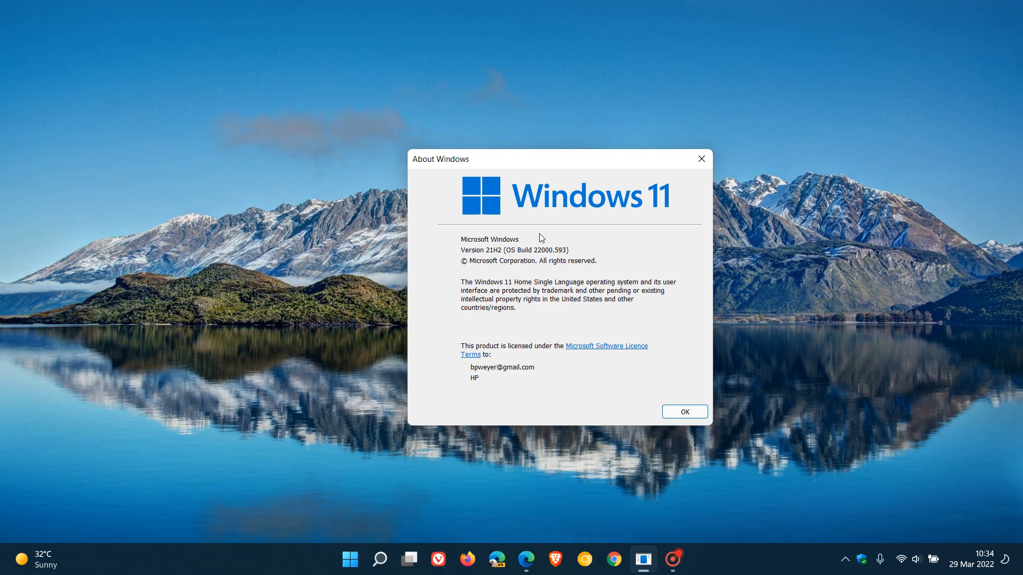
{"action": "mouse_move", "coordinate": [570, 254]}
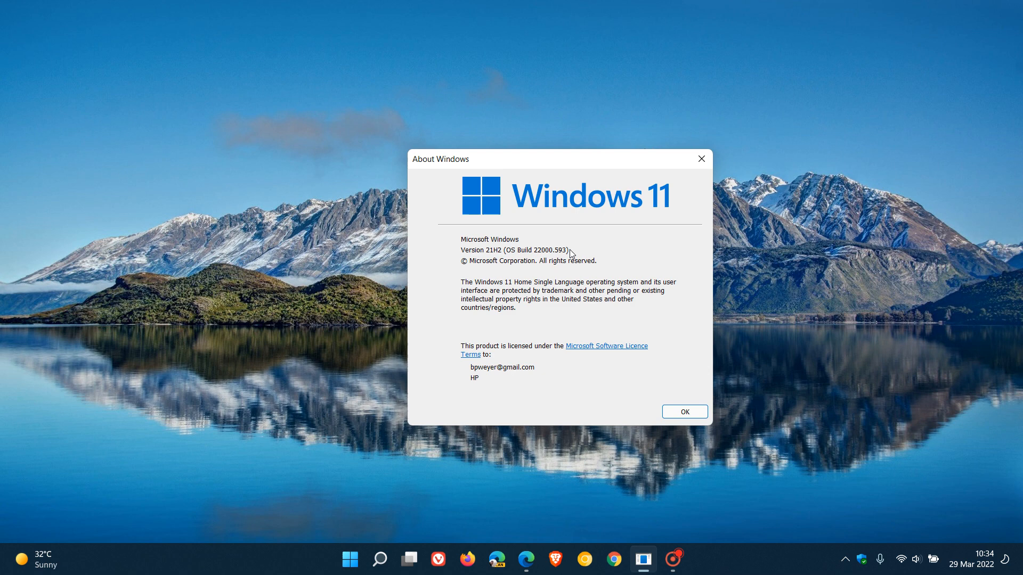
{"action": "mouse_move", "coordinate": [627, 307]}
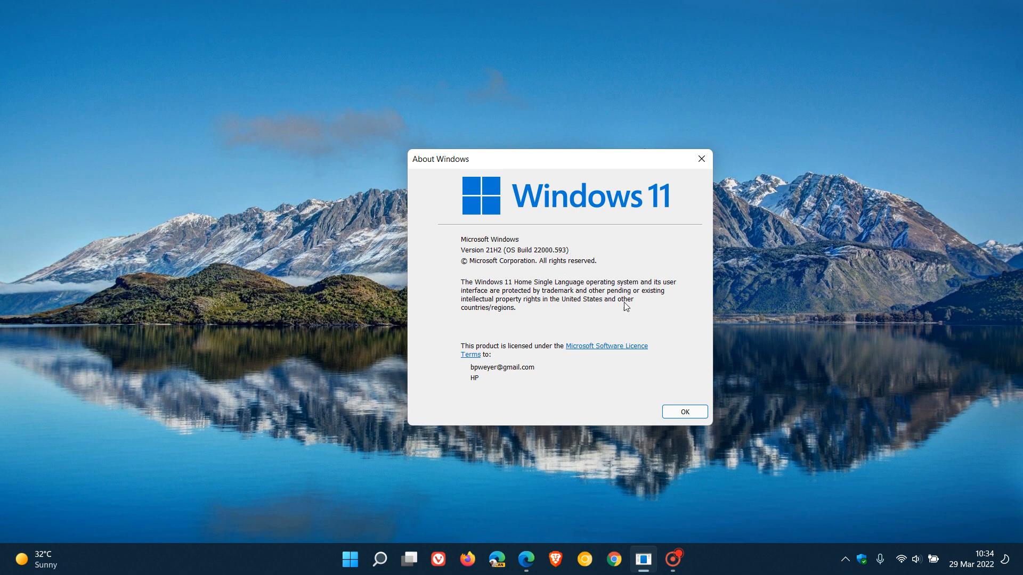
{"action": "left_click", "coordinate": [684, 411]}
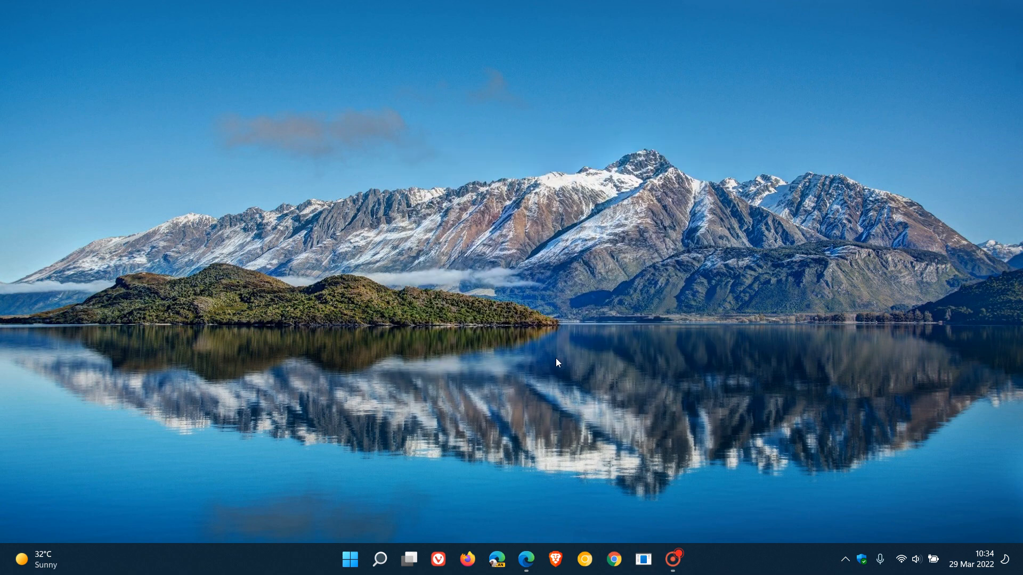
{"action": "mouse_move", "coordinate": [693, 300]}
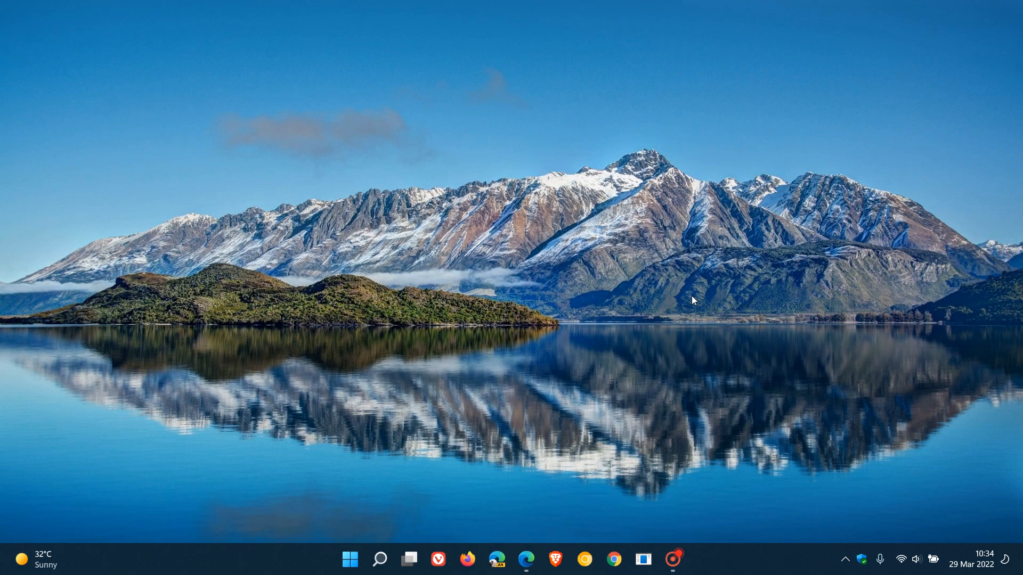